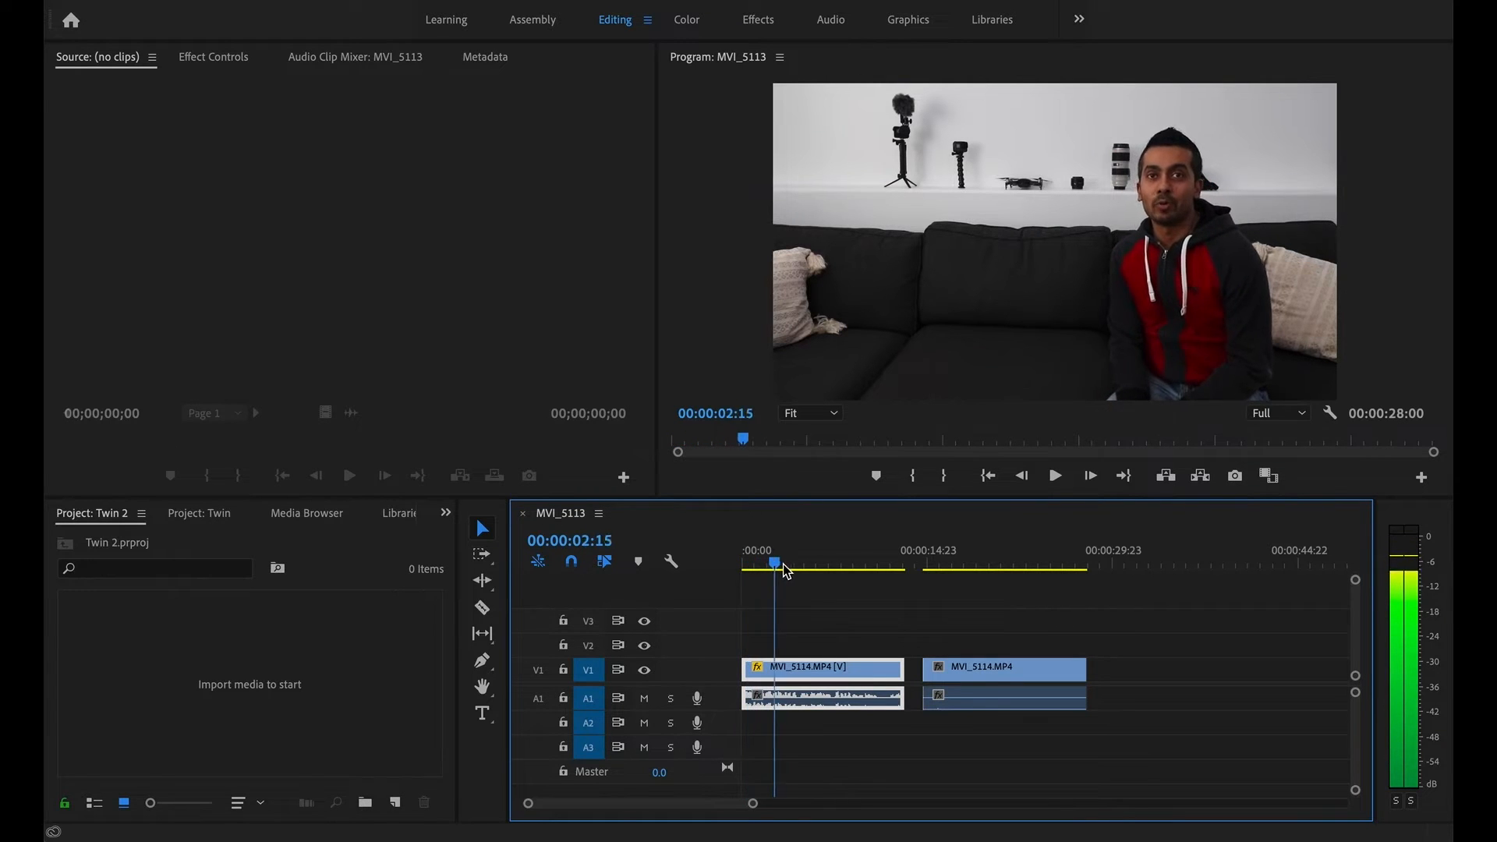
- Preview both takes, checking where the first take ends and scrubbing the grey-shirt take
click(915, 568)
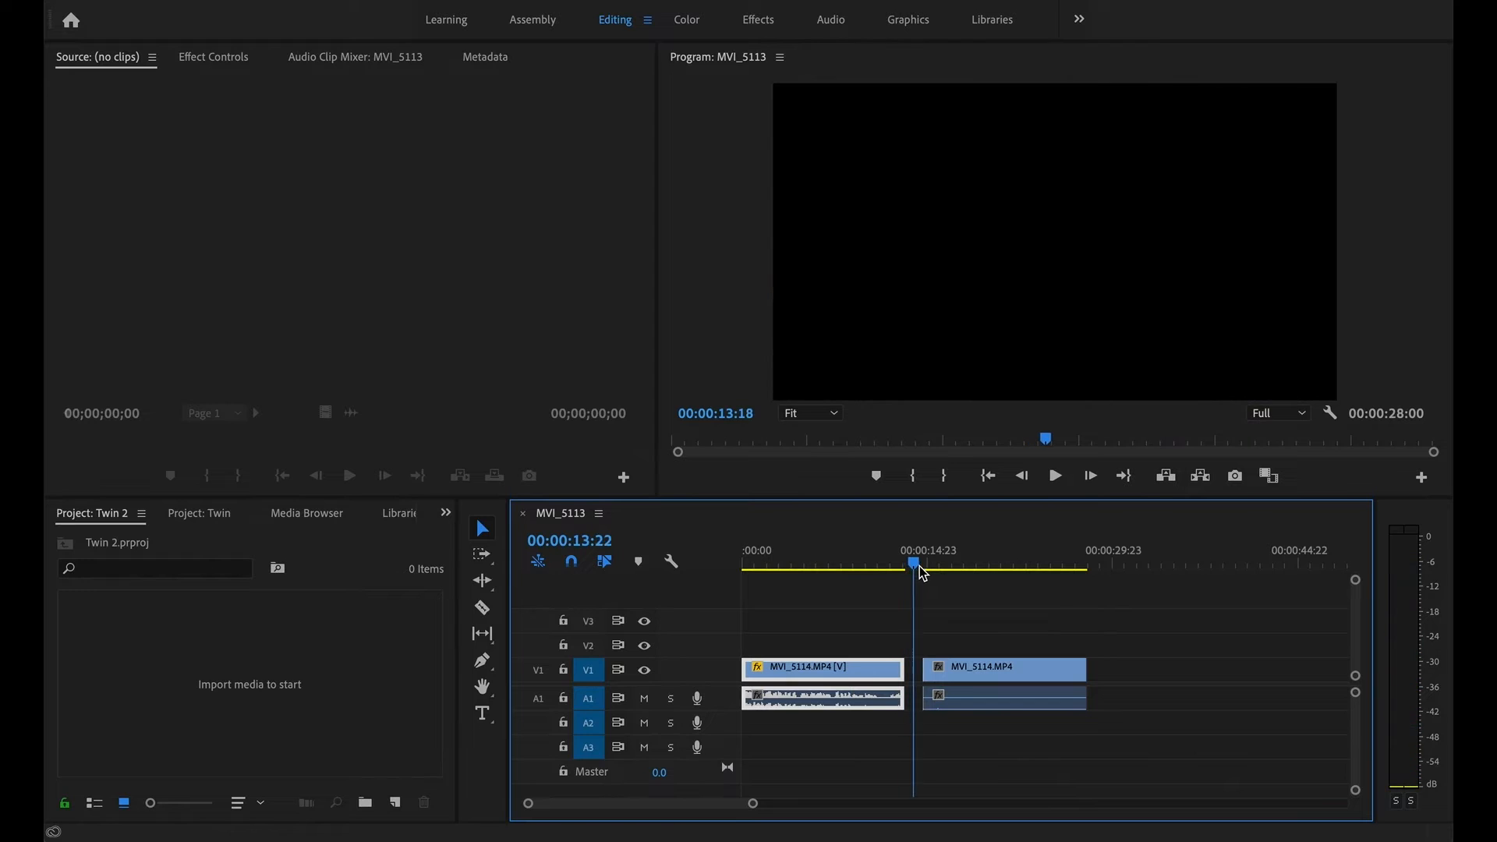
click(927, 563)
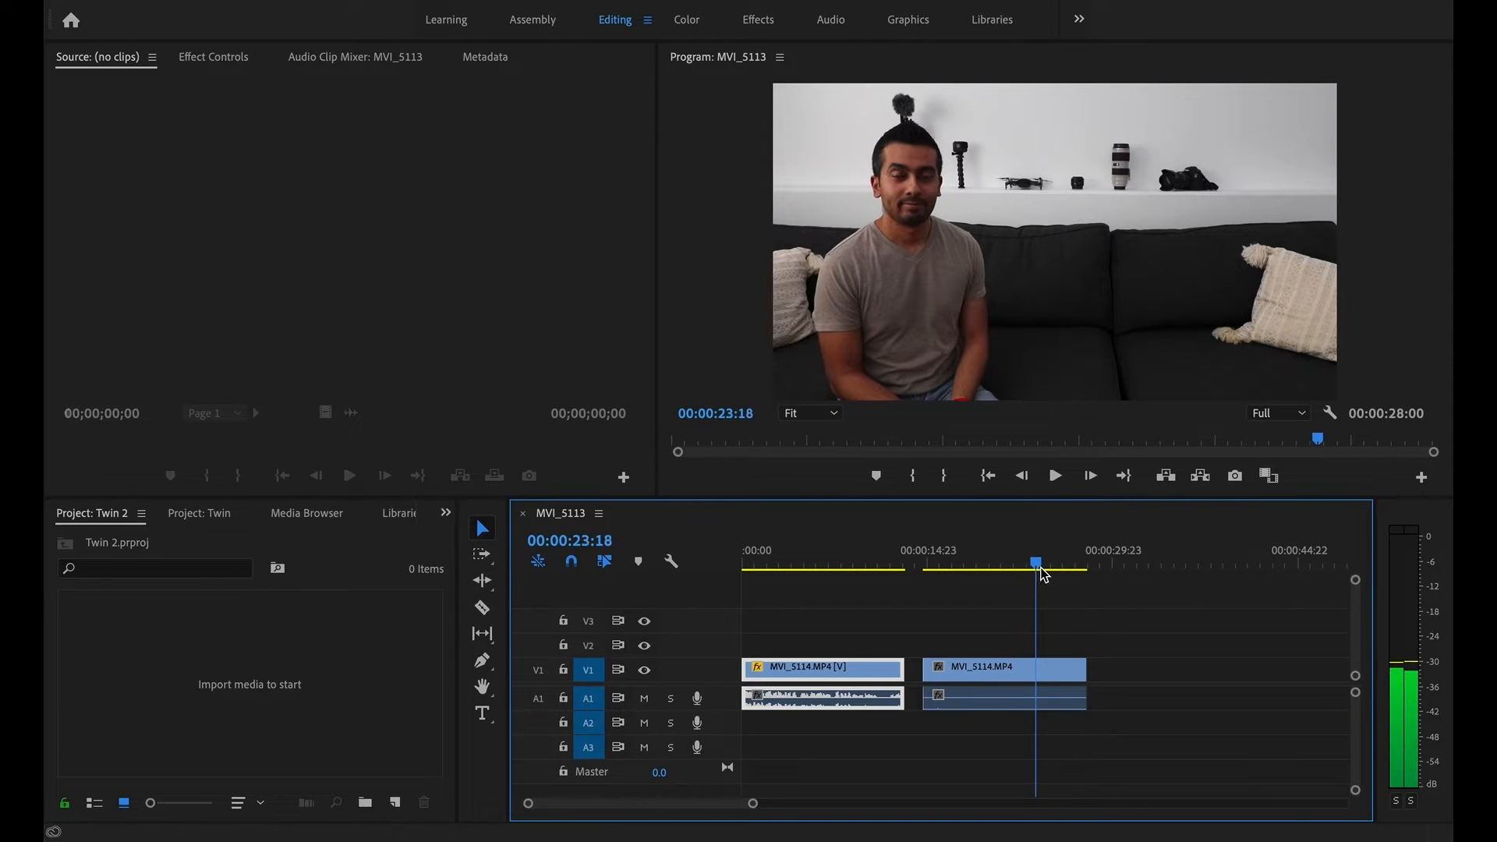
drag(1036, 564, 1081, 565)
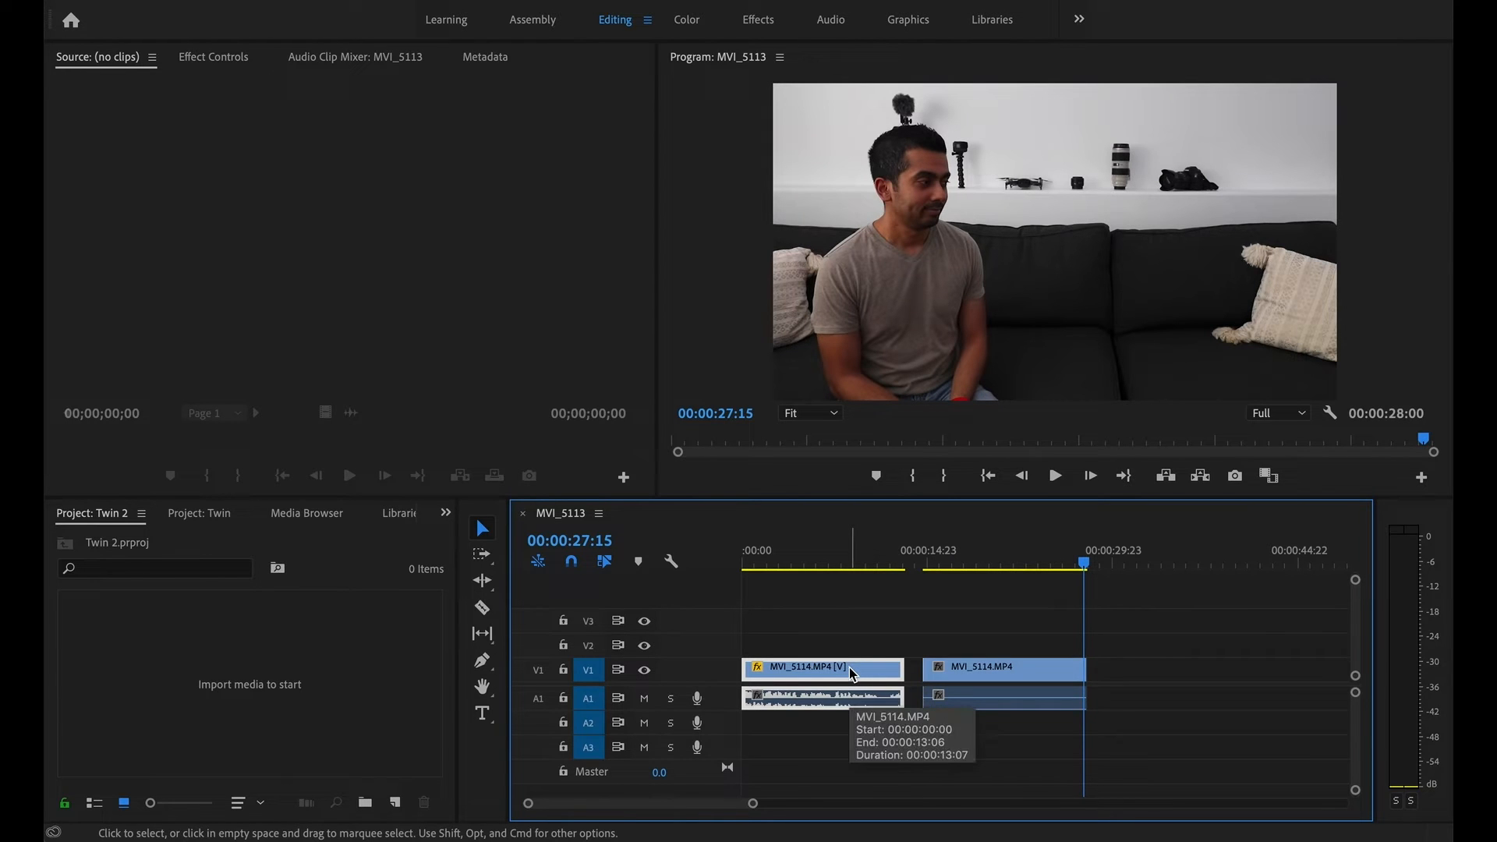
- Stack the red-hoodie take on V2 over the grey-shirt take at 00:00, then select it
right_click(853, 670)
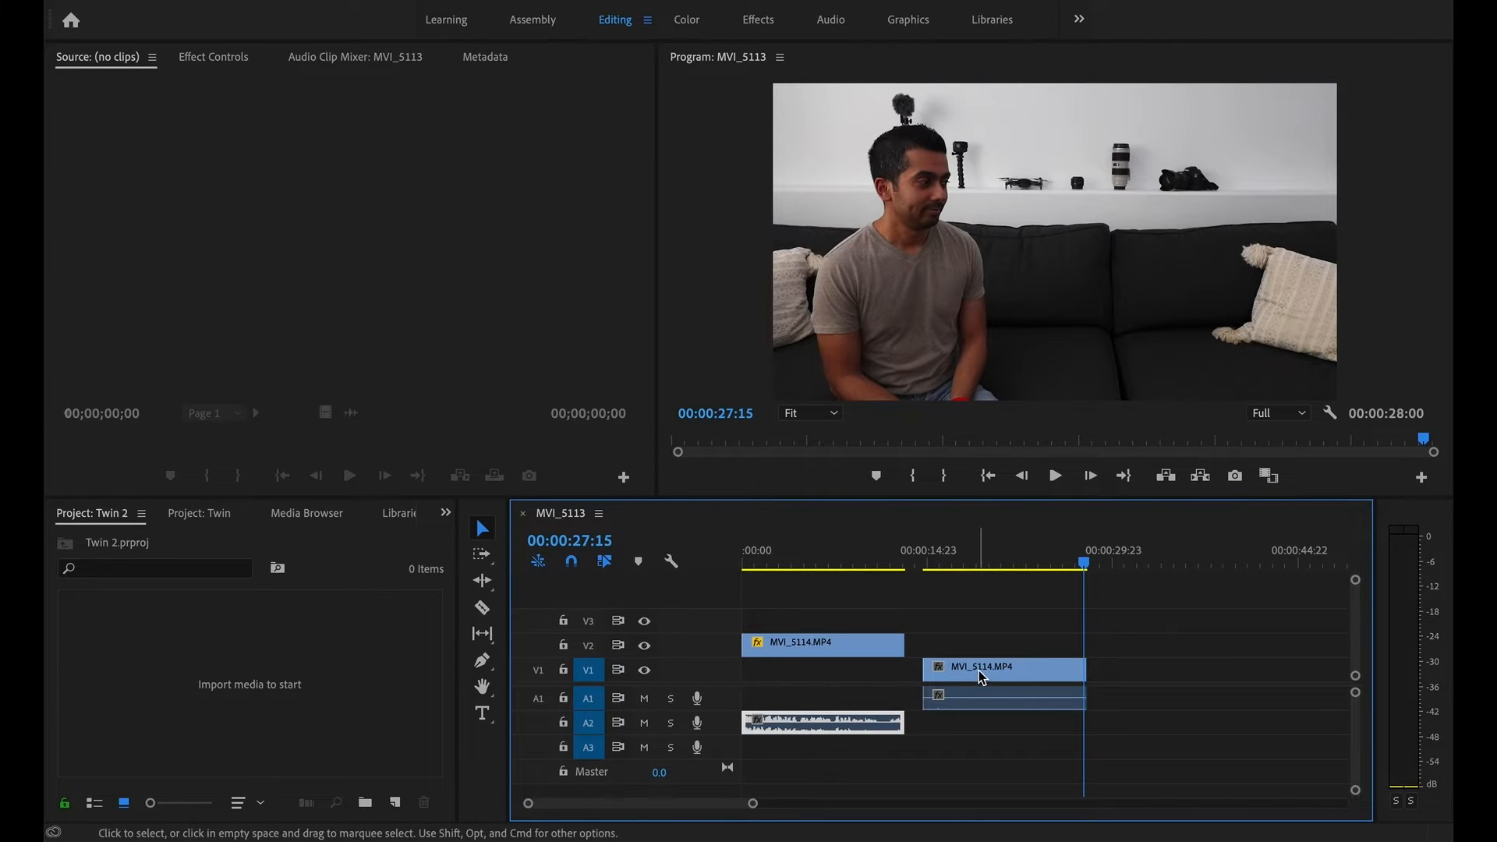
drag(1003, 666, 792, 688)
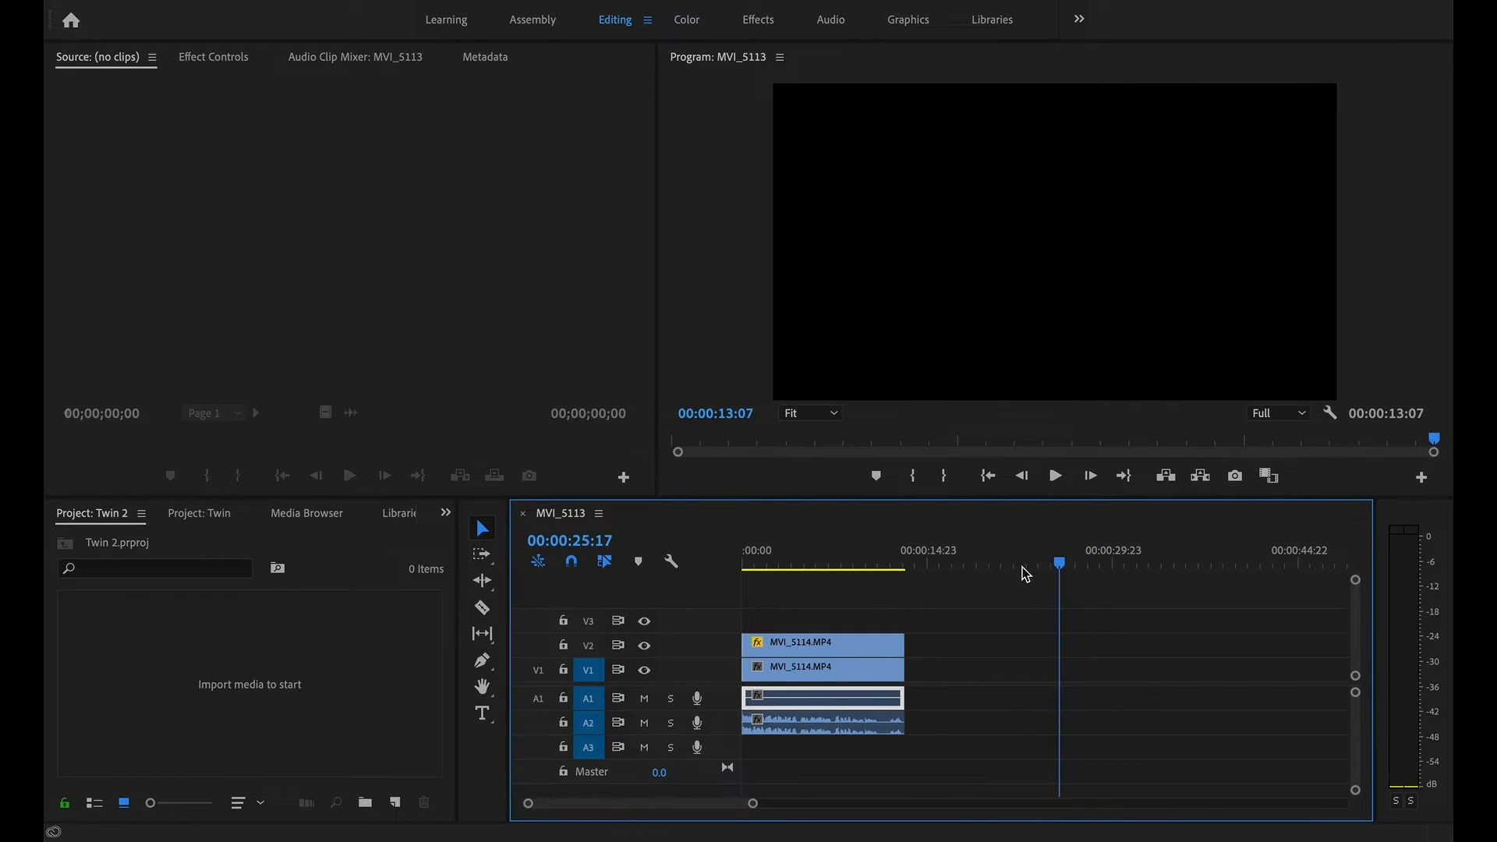
click(773, 573)
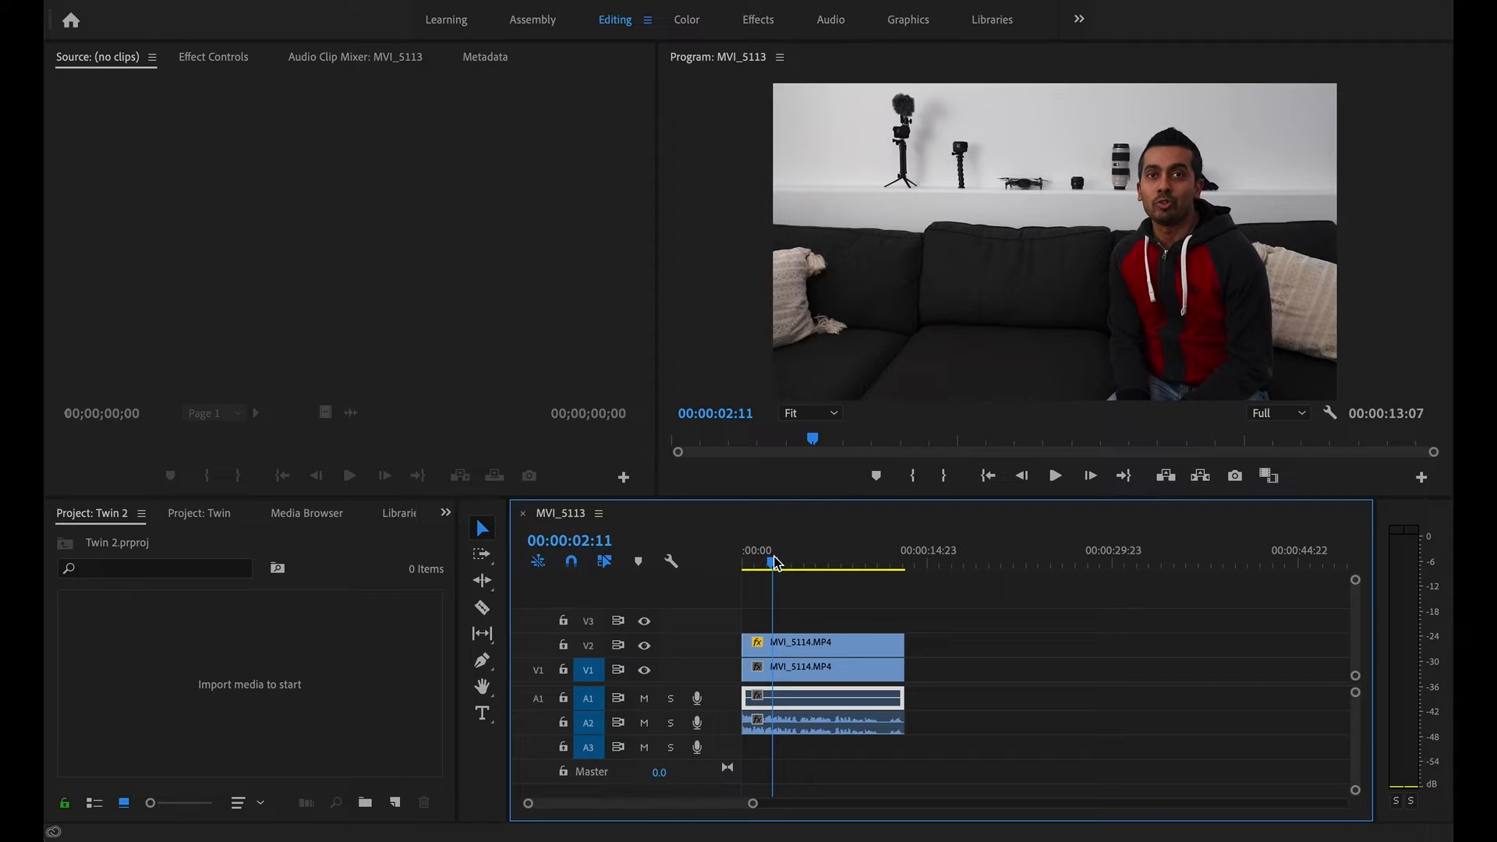
click(755, 562)
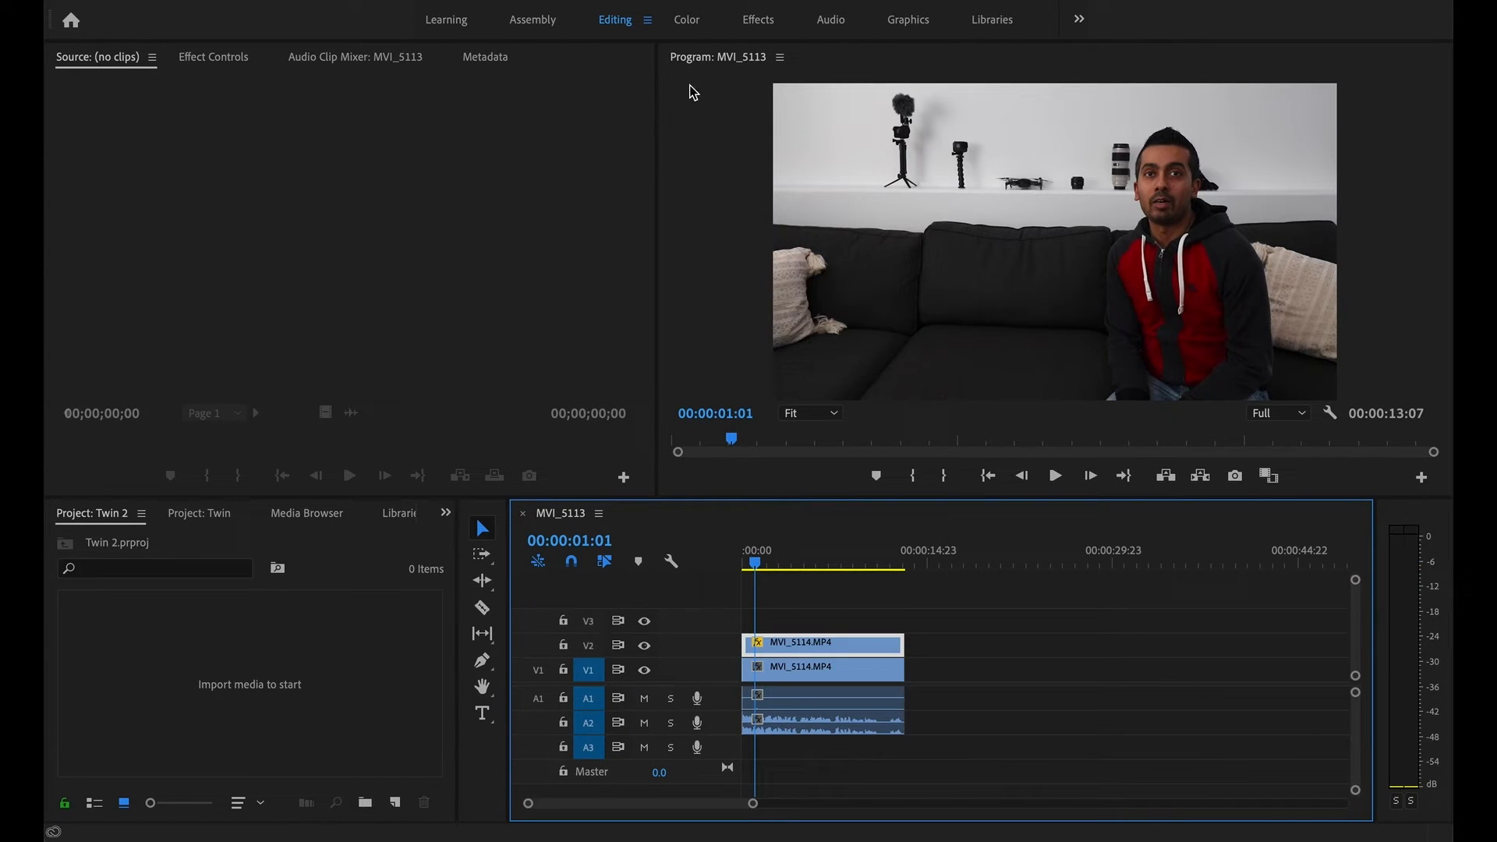
- In the Effects workspace, add a free-draw bezier Opacity mask to the red-hoodie clip
click(757, 19)
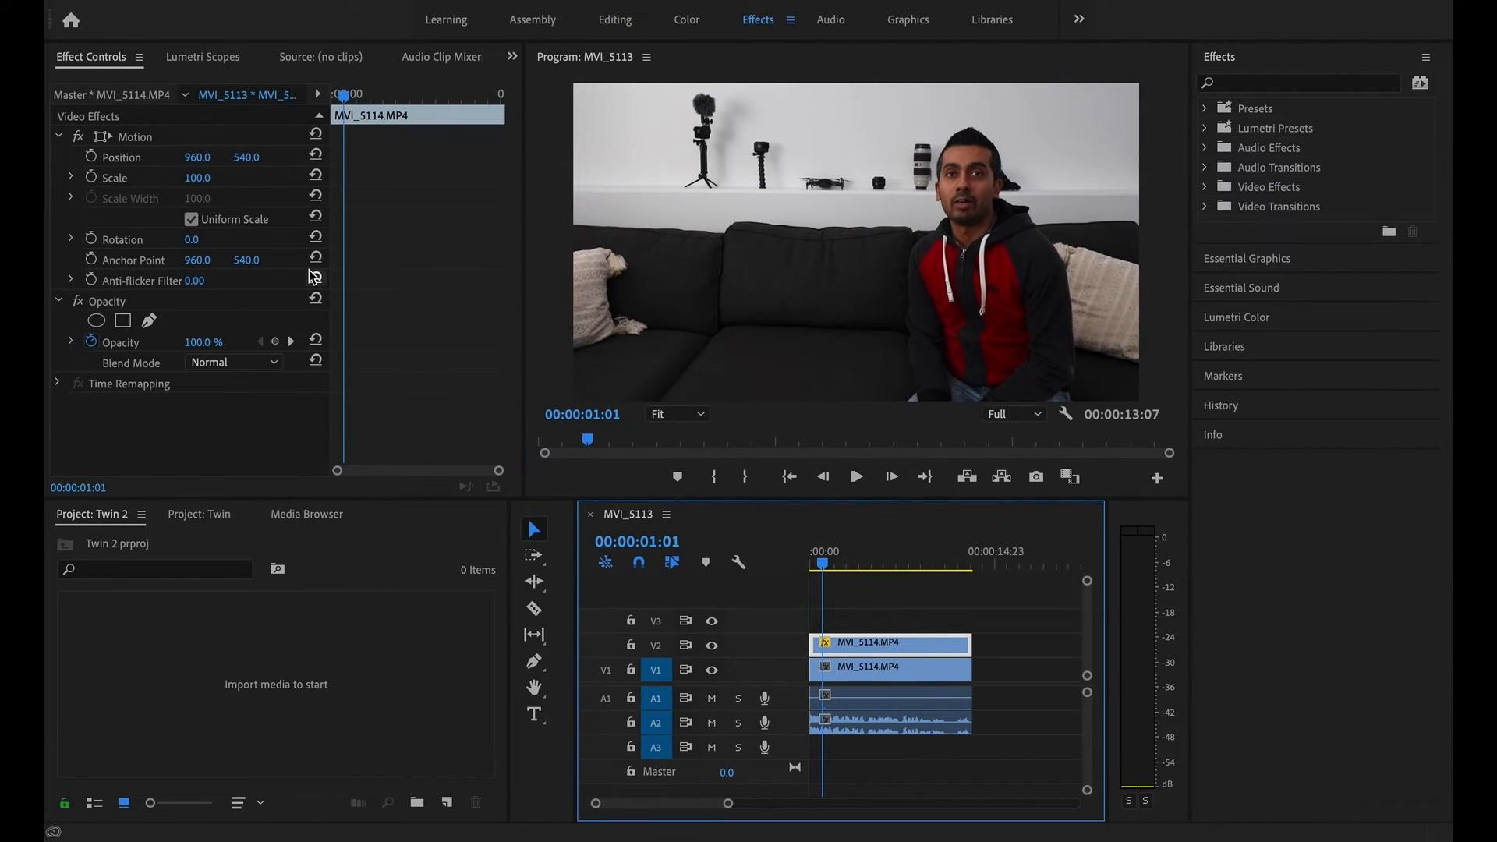
mouse_move(208, 343)
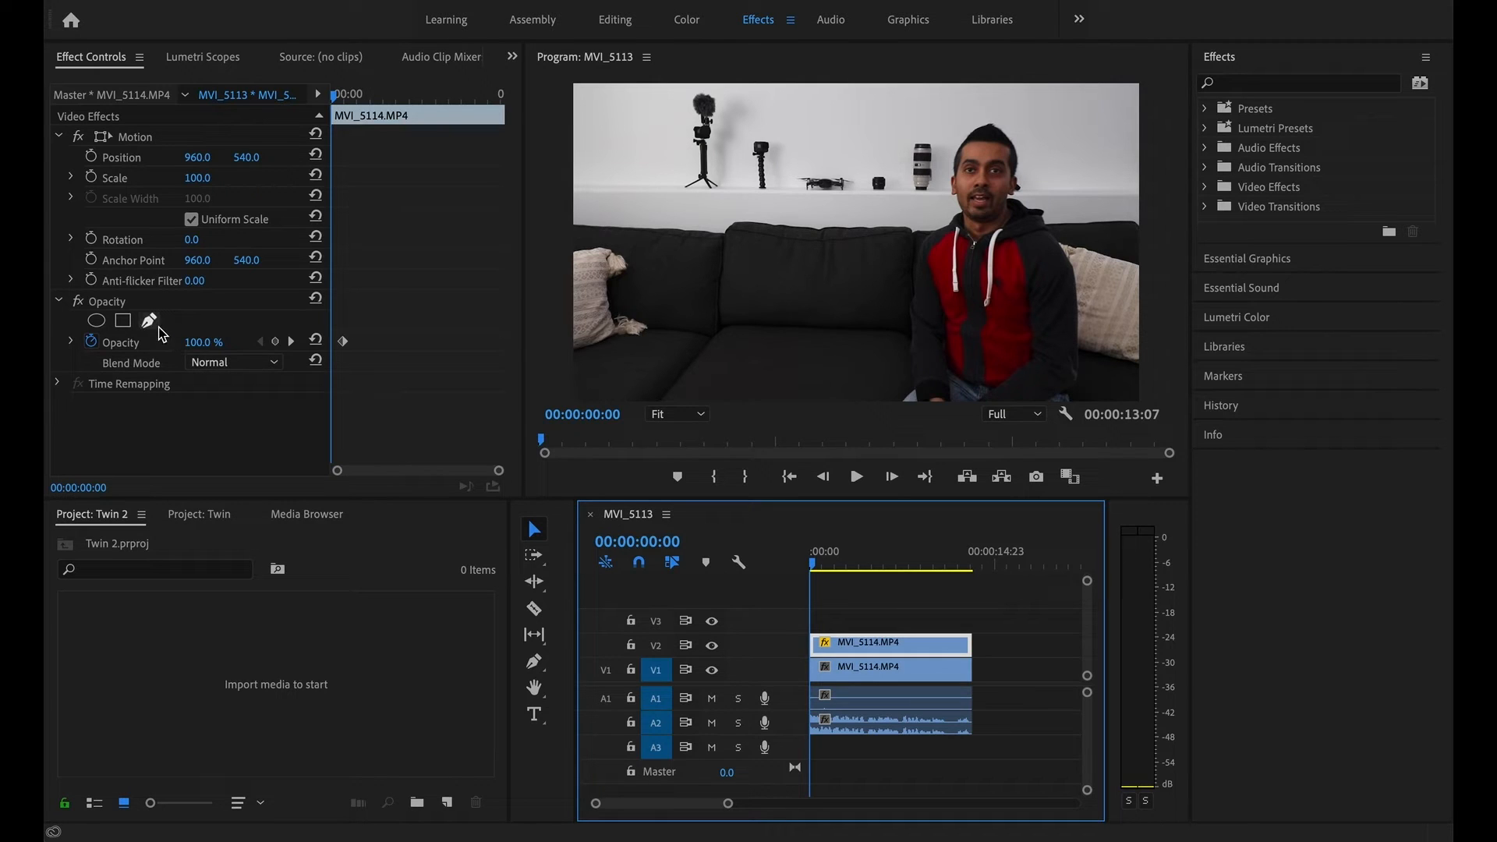
mouse_move(148, 321)
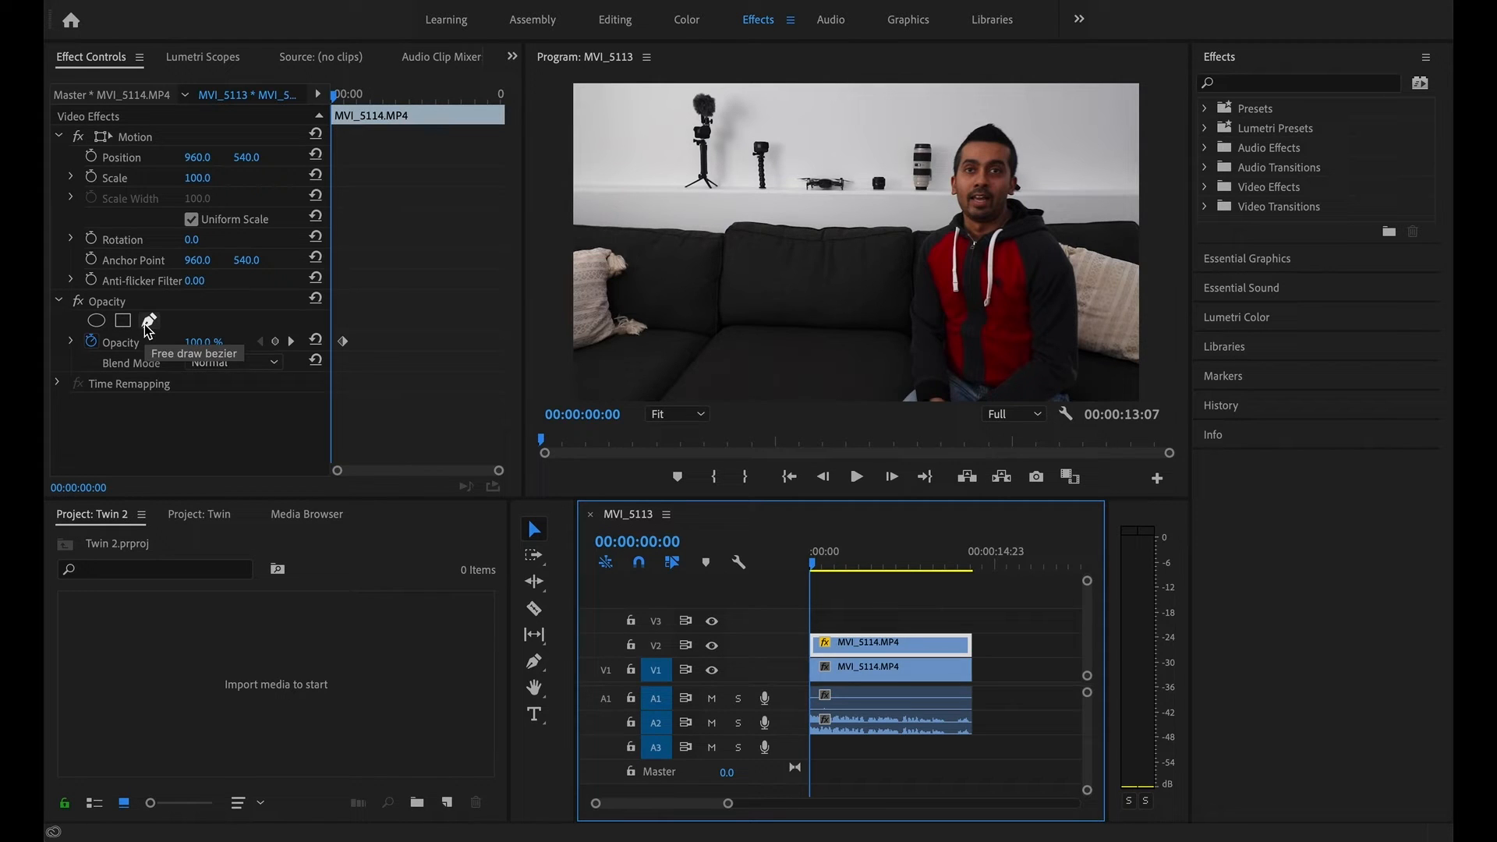
click(148, 320)
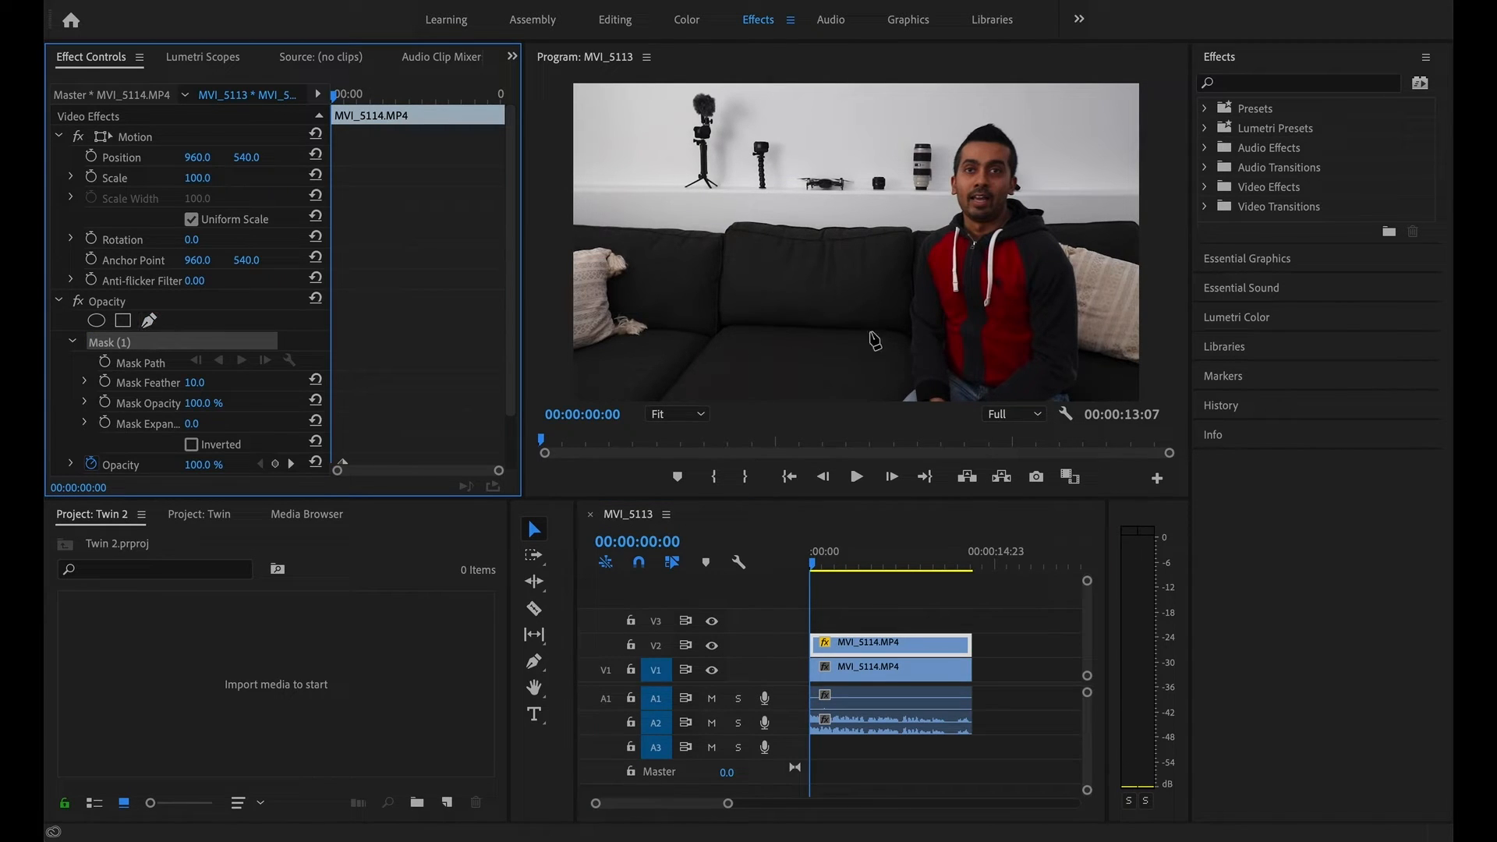
mouse_move(867, 89)
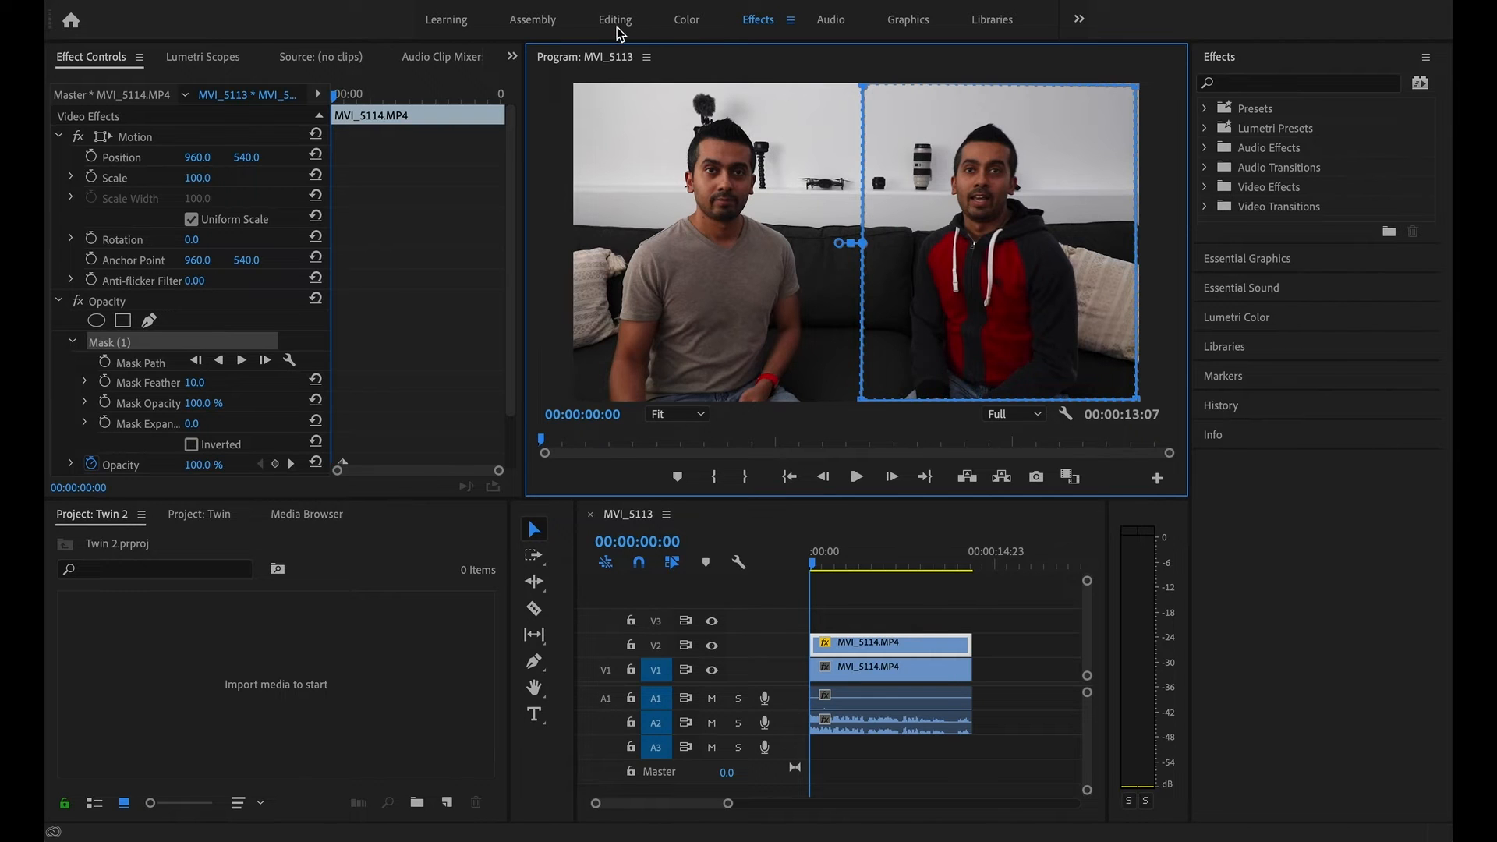
click(615, 19)
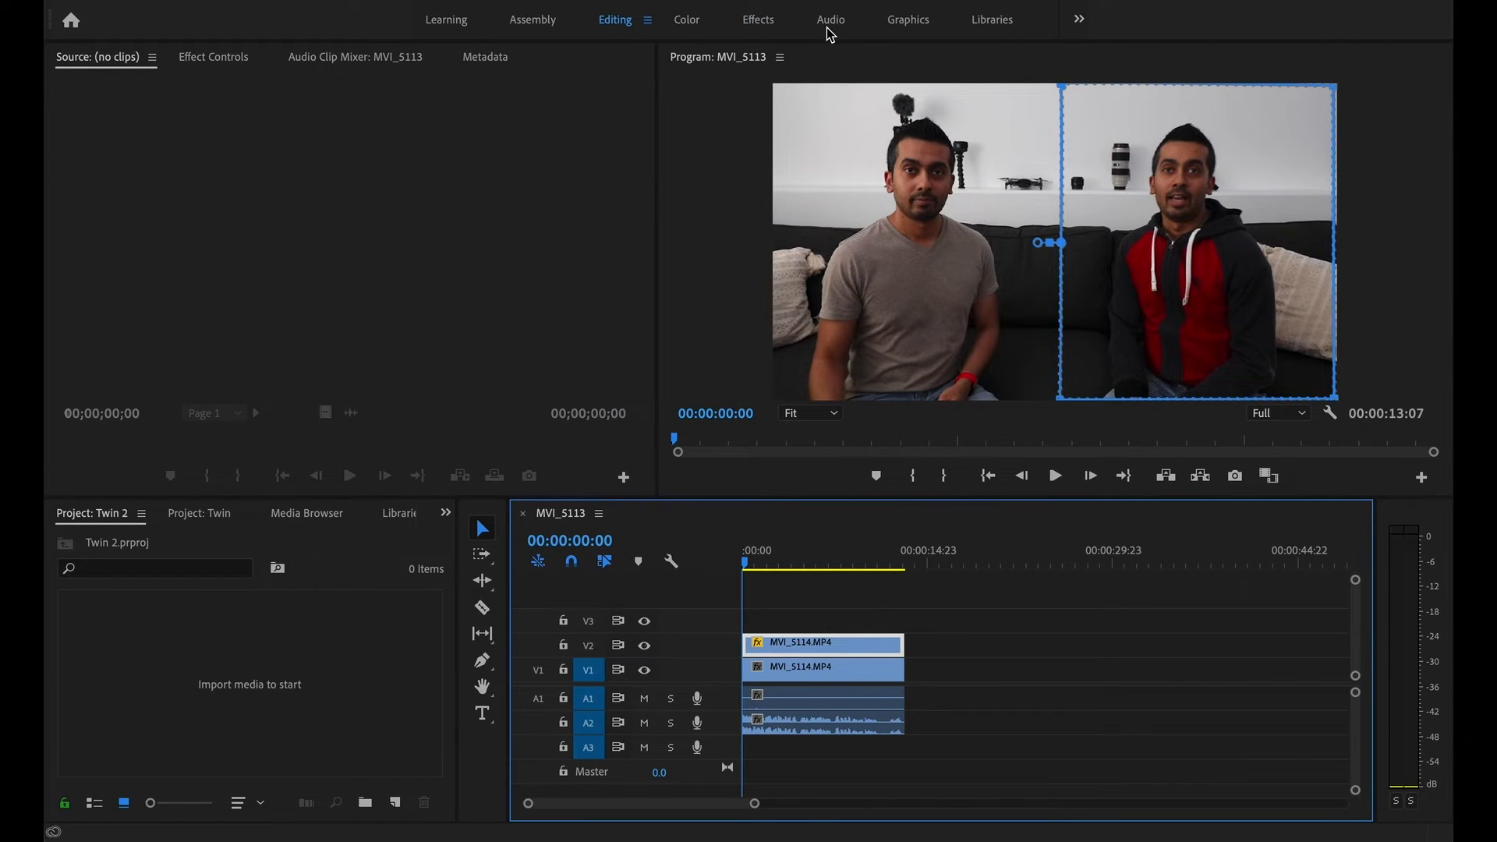
click(757, 20)
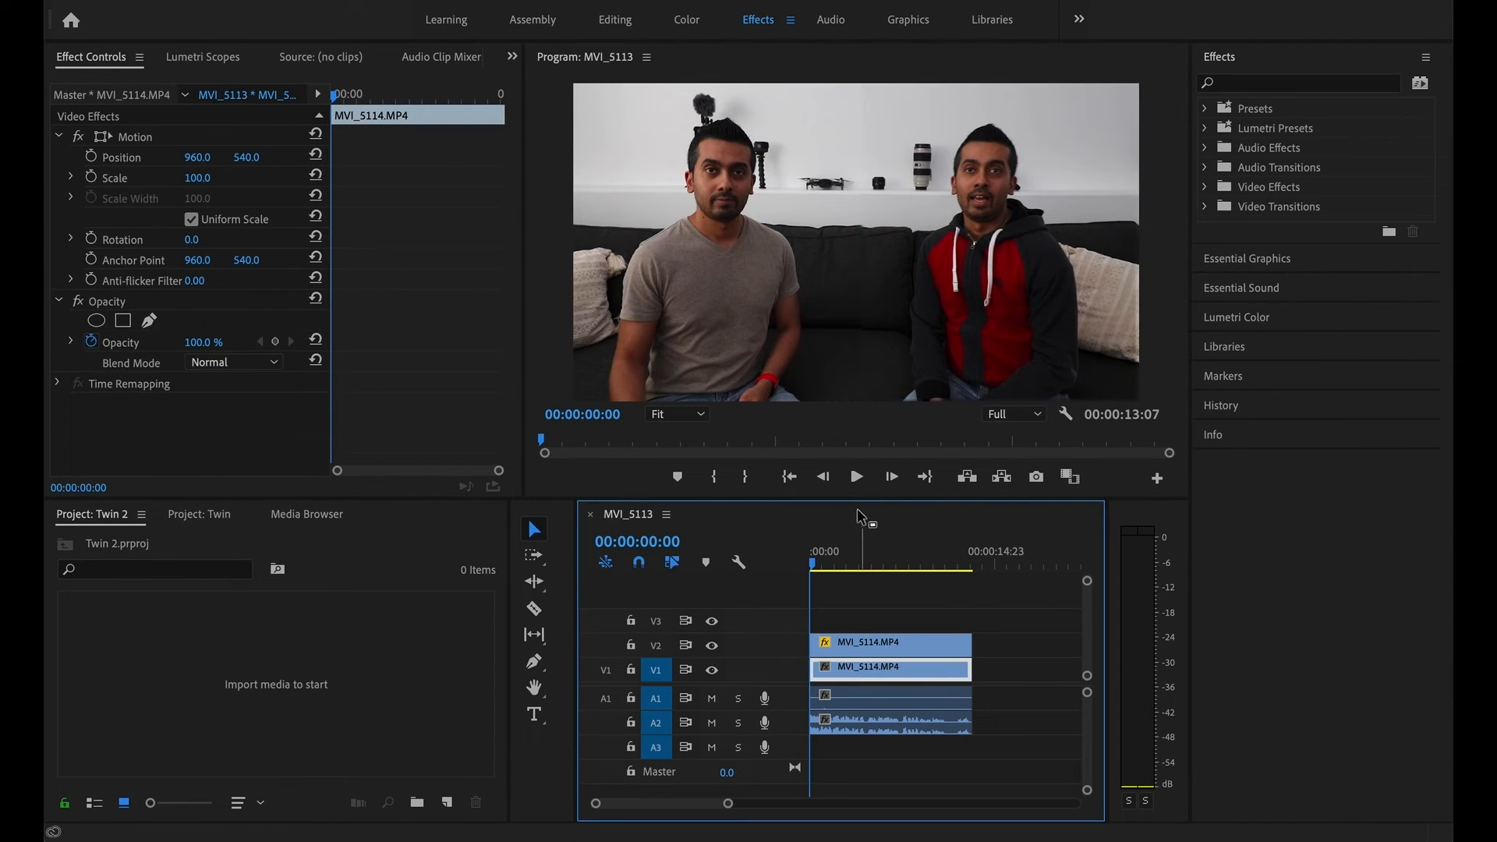
click(858, 476)
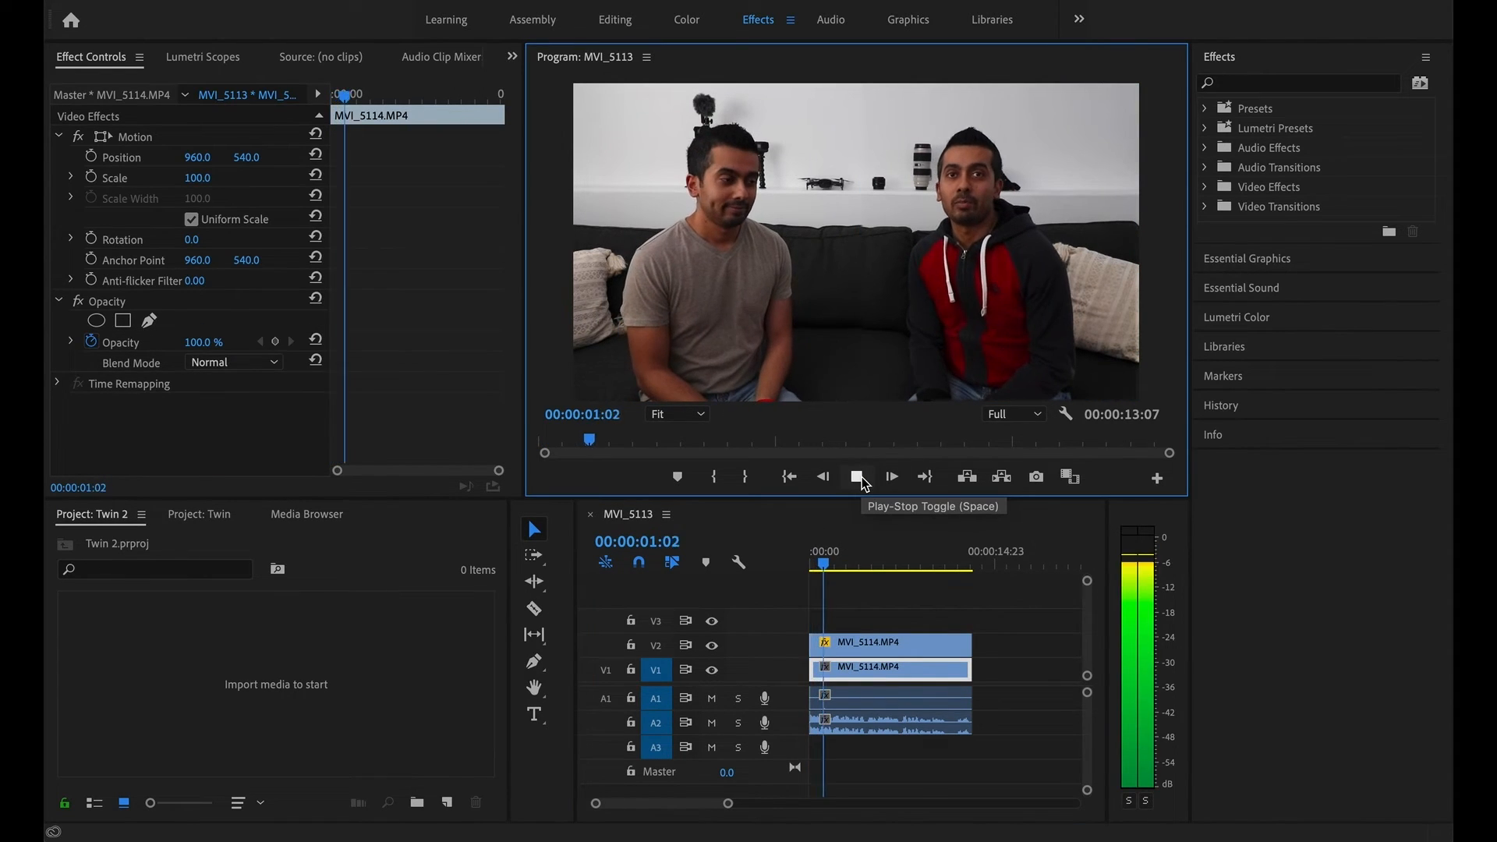
click(857, 476)
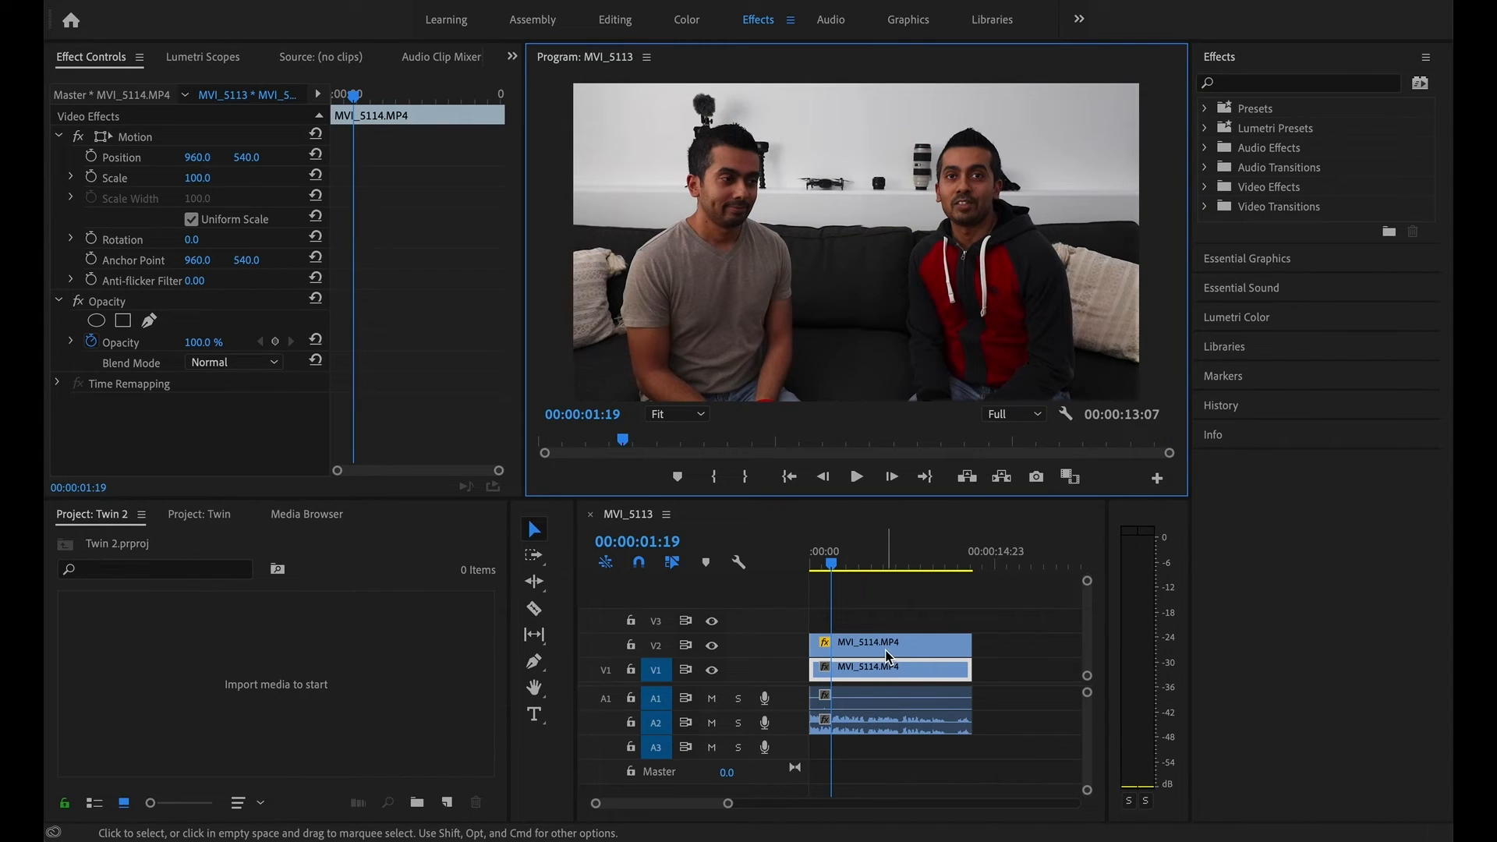
mouse_move(889, 656)
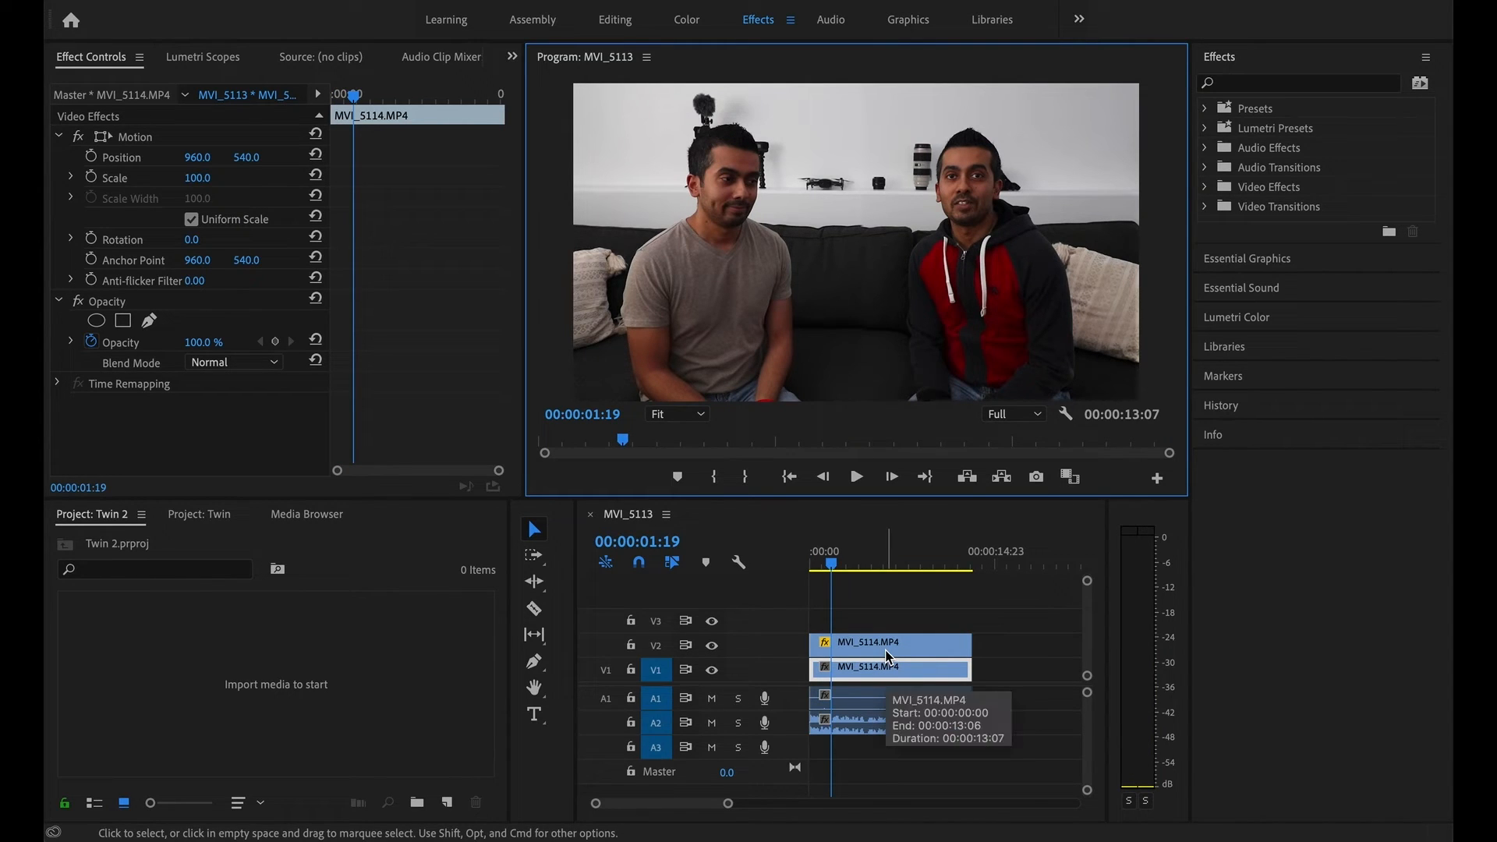
mouse_move(871, 392)
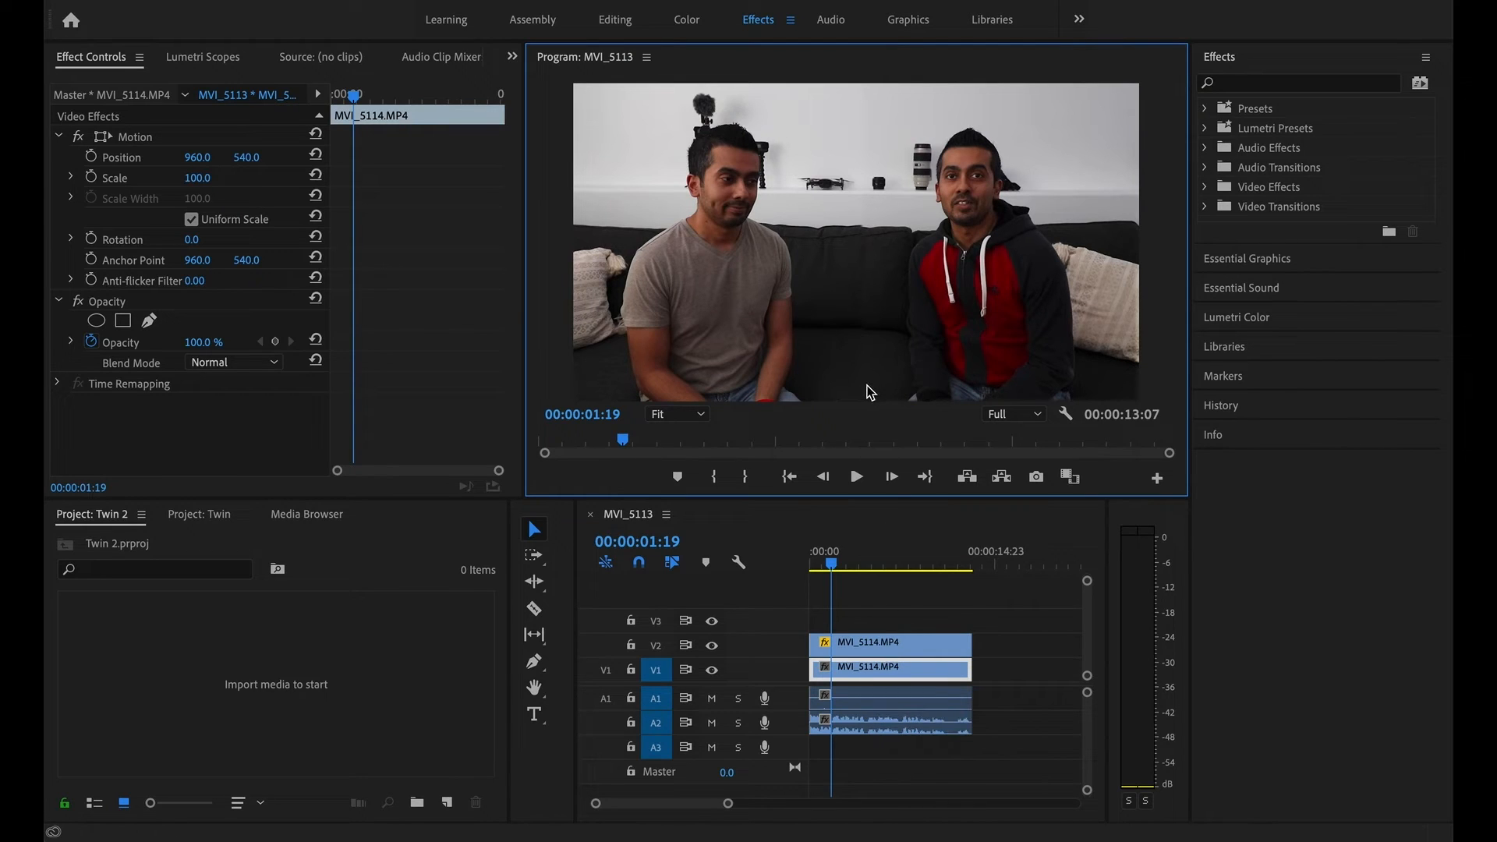
mouse_move(866, 240)
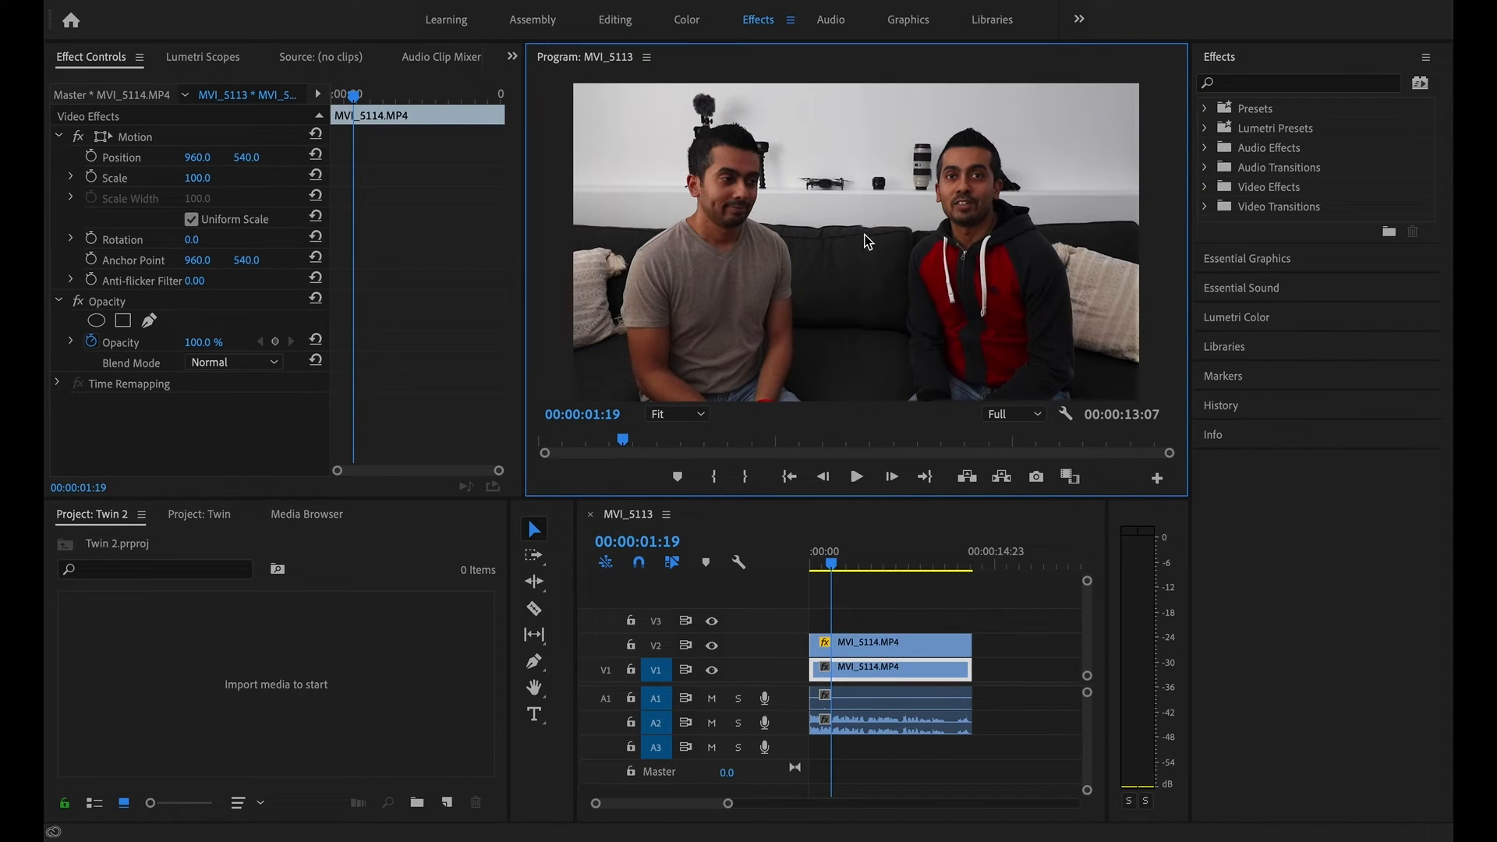
mouse_move(867, 286)
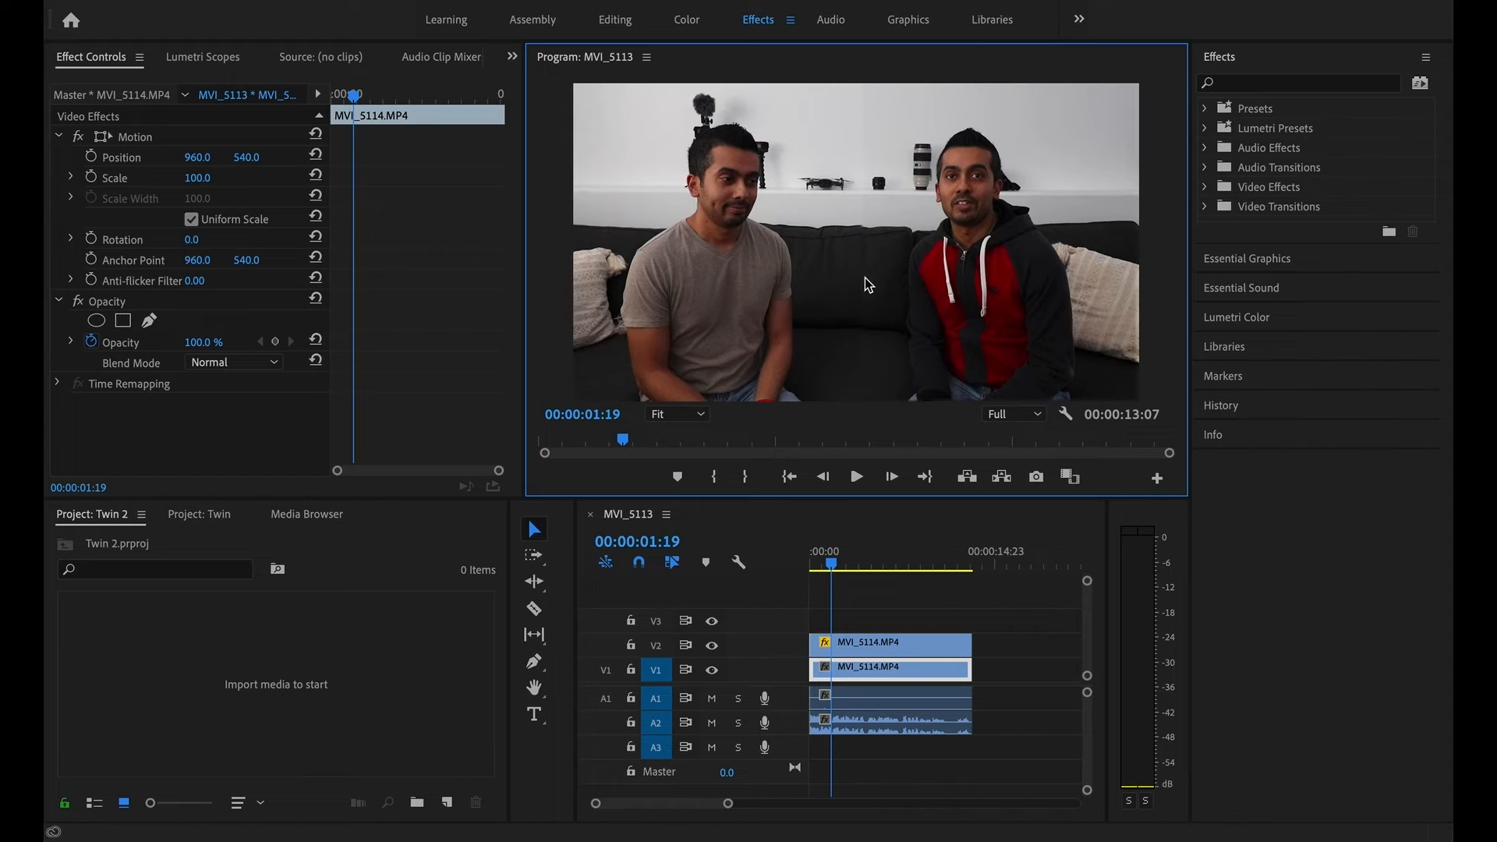
- Give the V2 clip's mask a feather of 70 and an expansion of 220
click(889, 643)
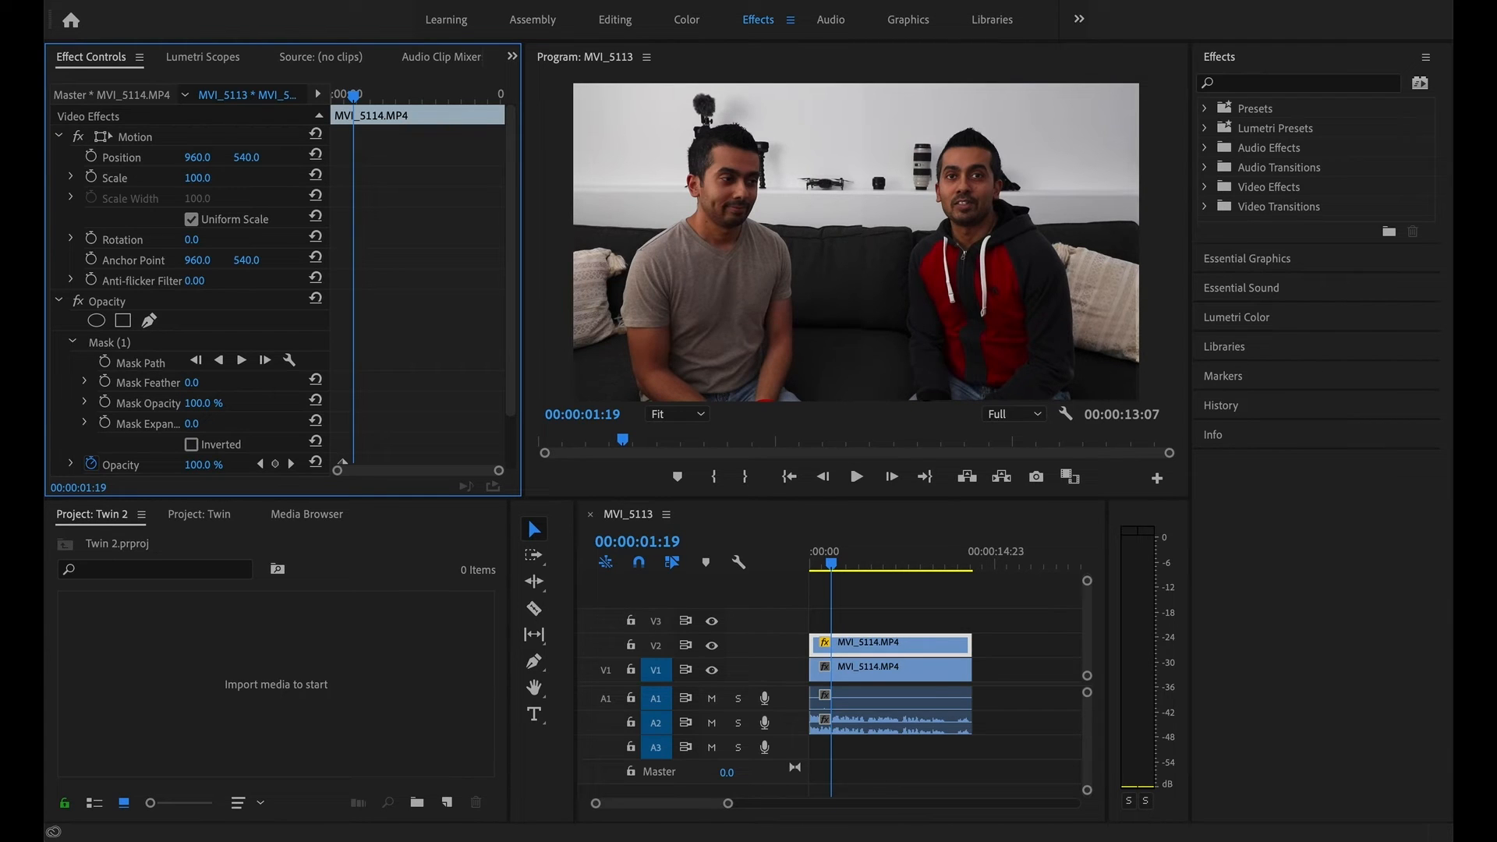
text(70.0)
text(98)
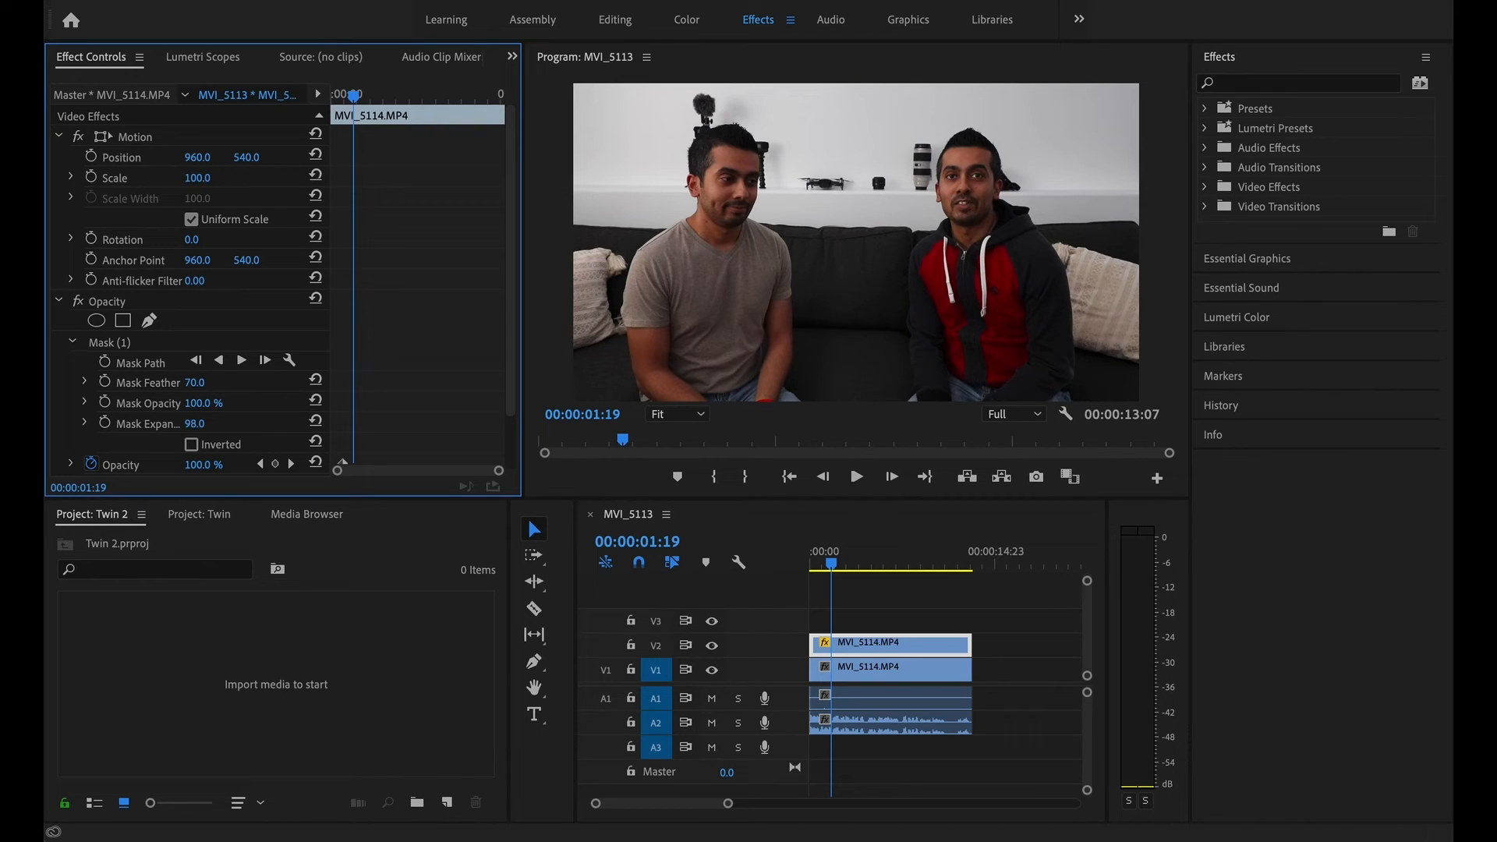
drag(191, 422, 209, 422)
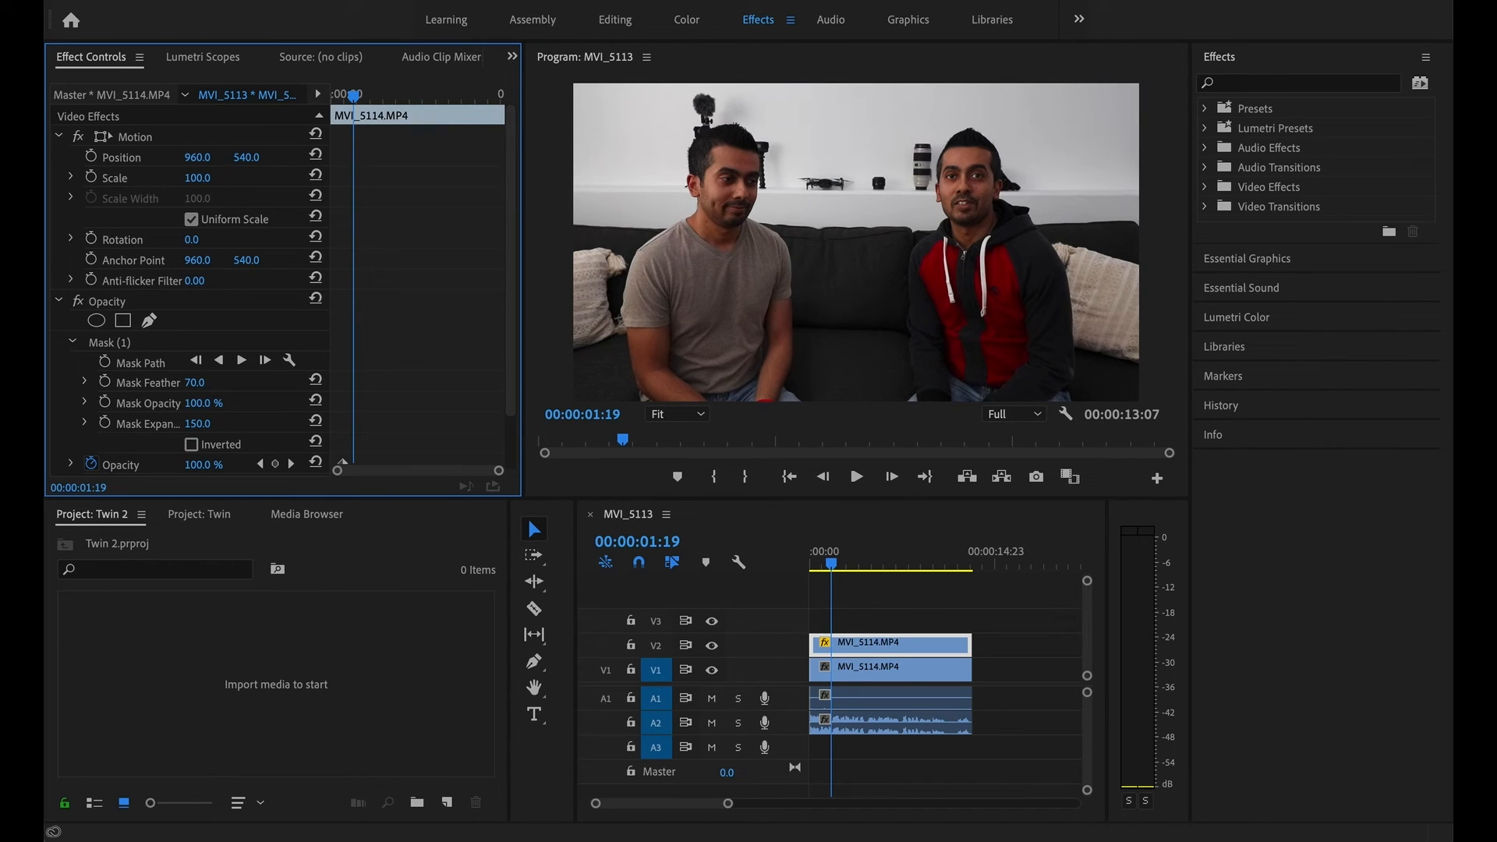
drag(188, 422, 177, 423)
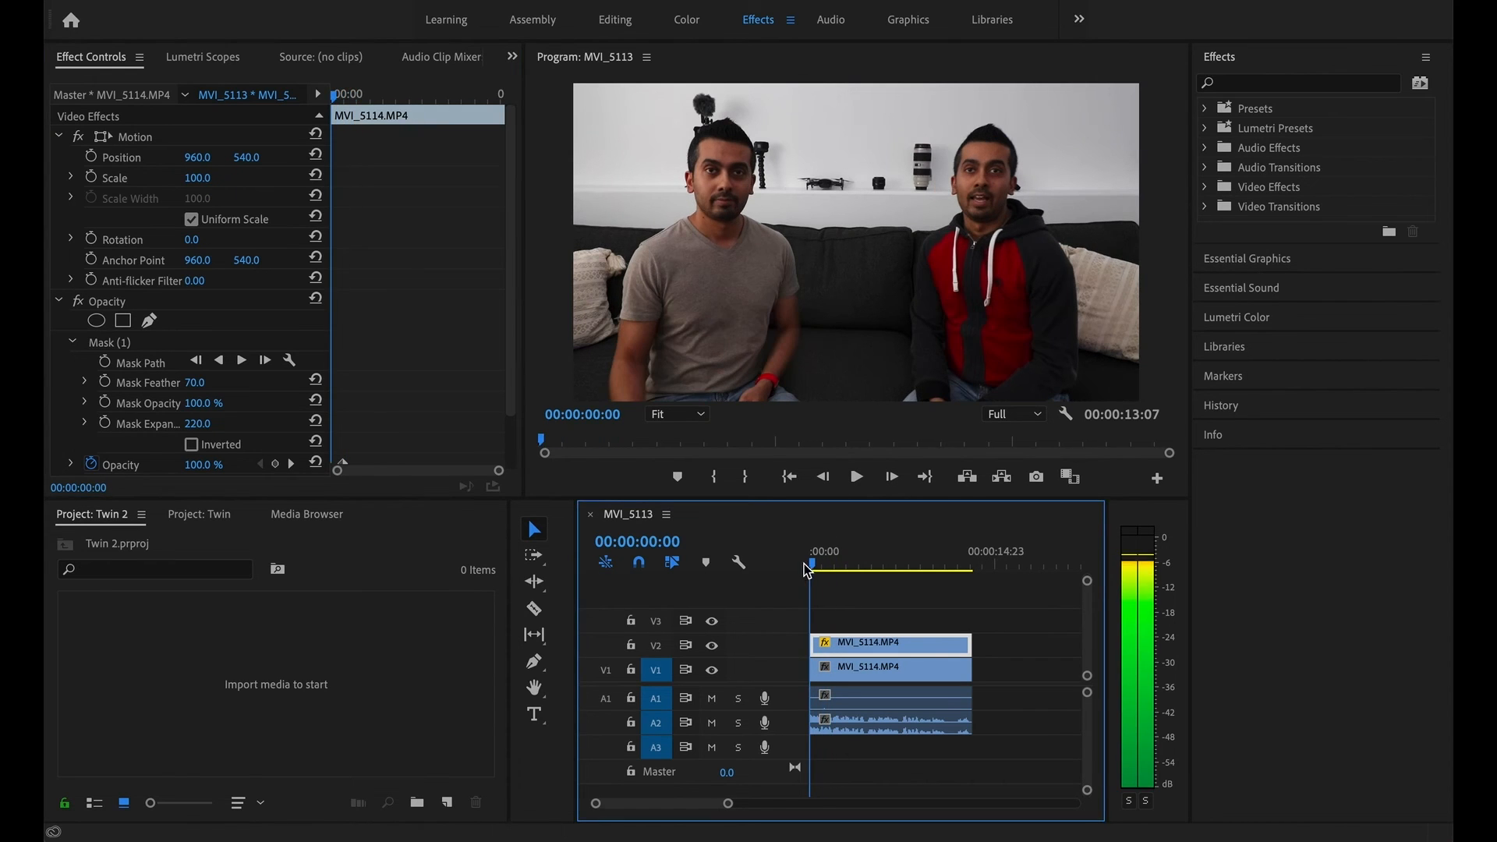
- Play the twin shot through in the Program monitor, then save the project
click(857, 476)
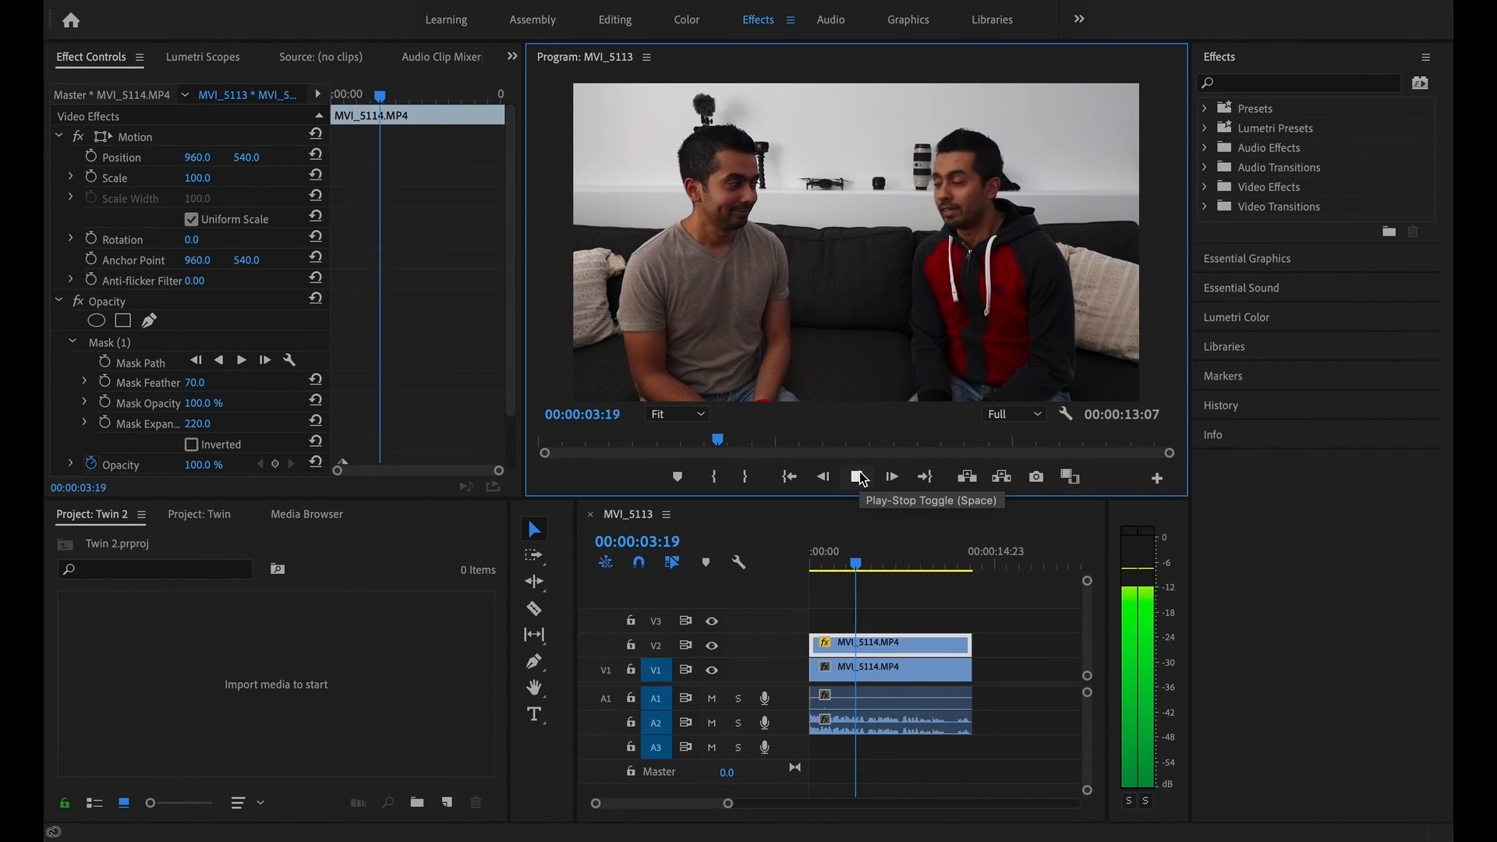
click(860, 476)
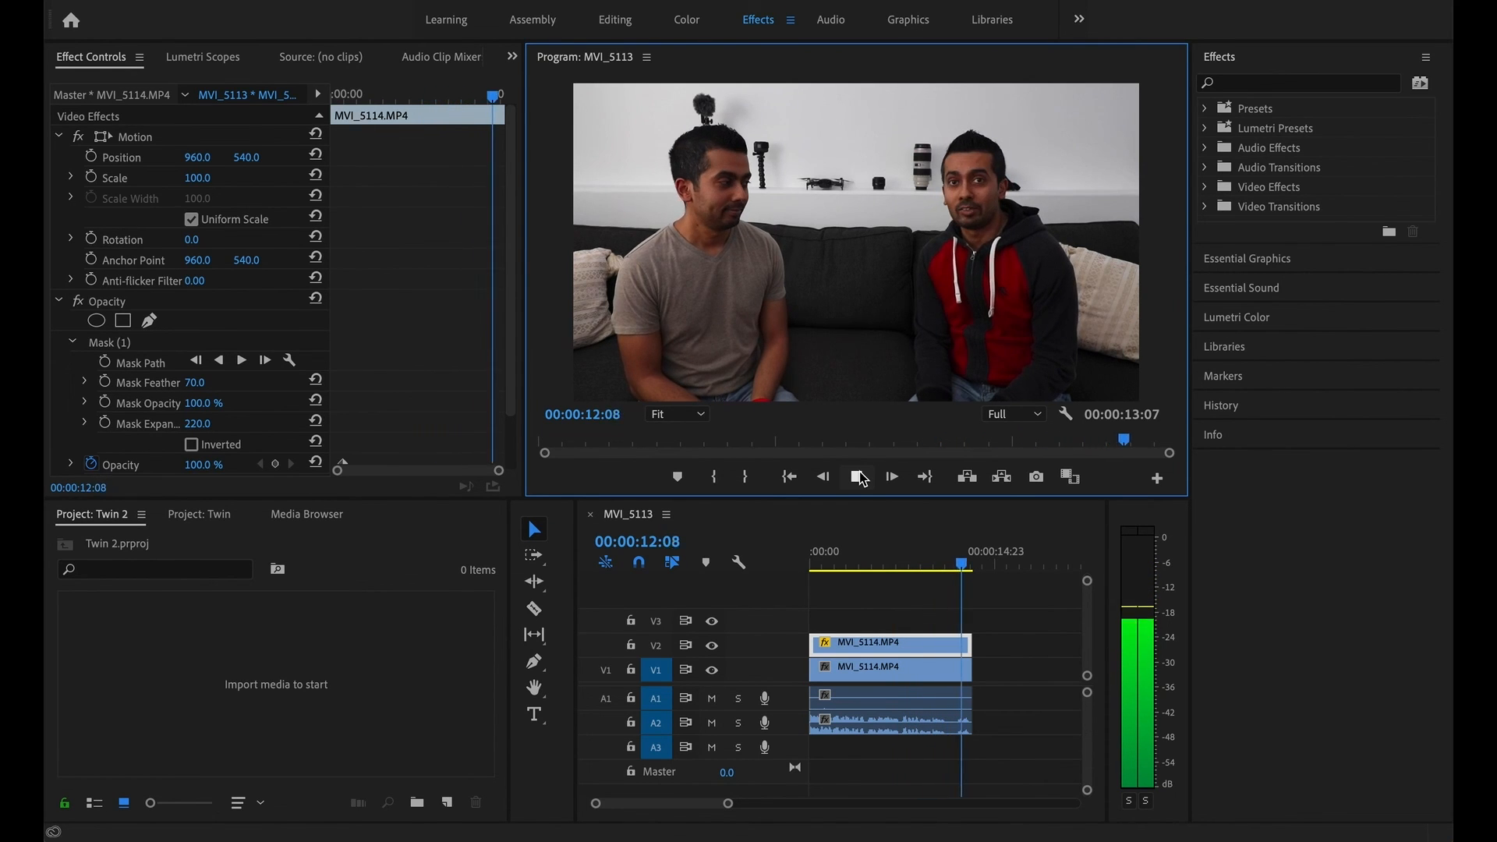
click(858, 476)
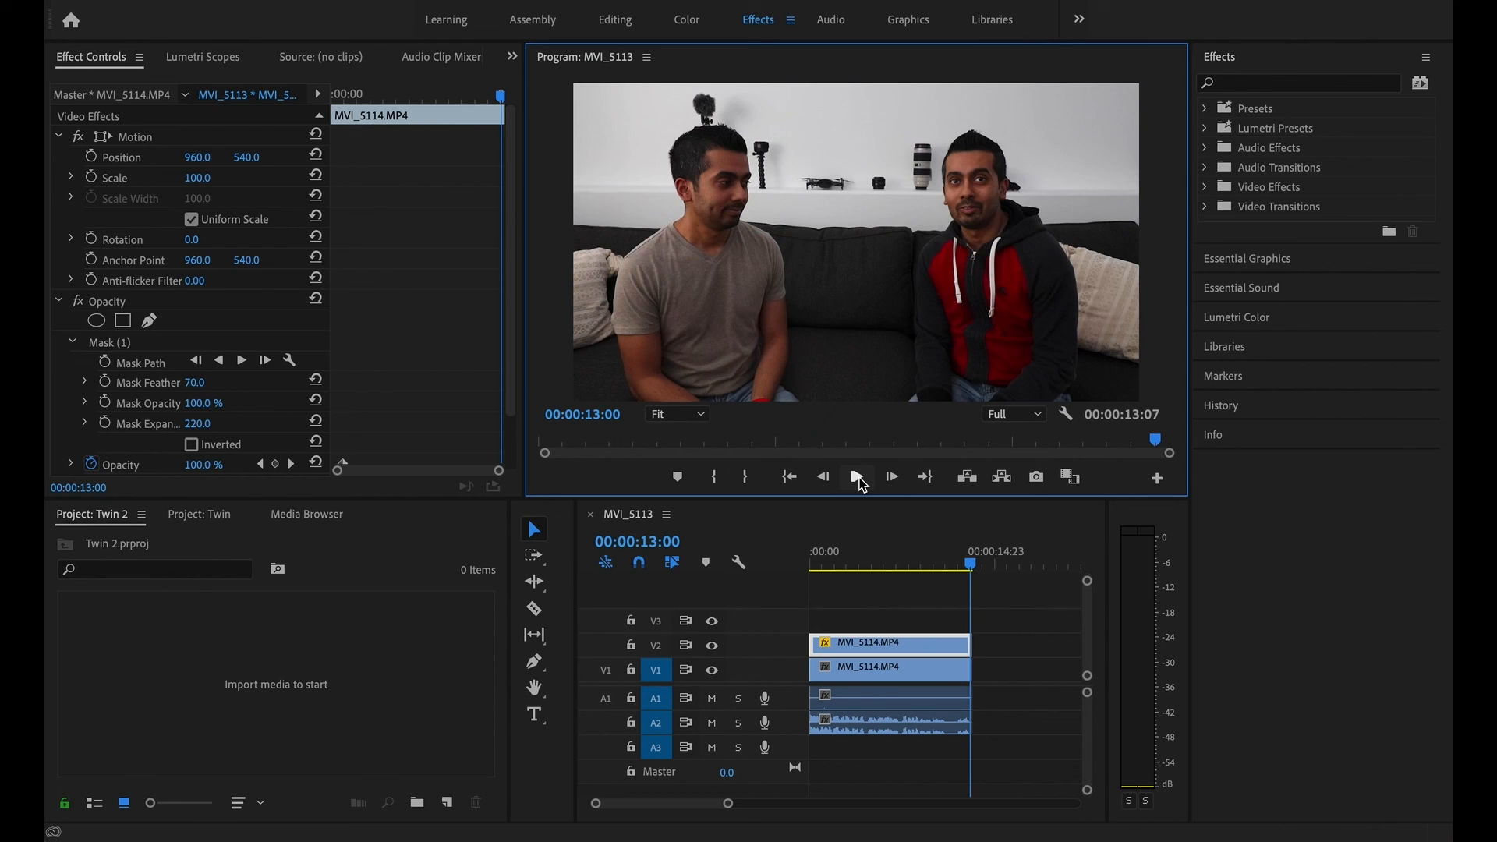
key(Ctrl+S)
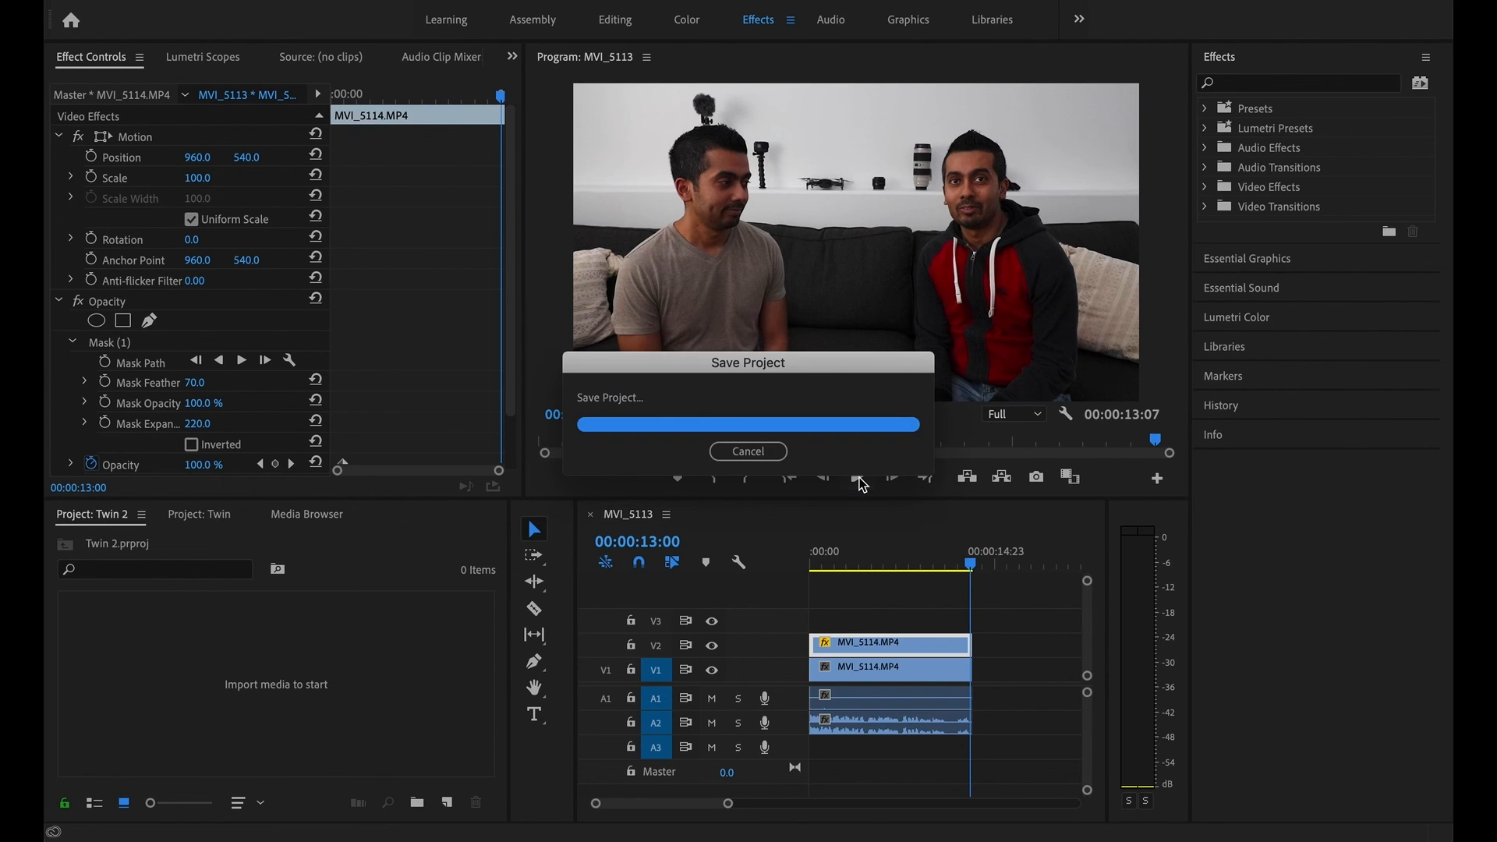